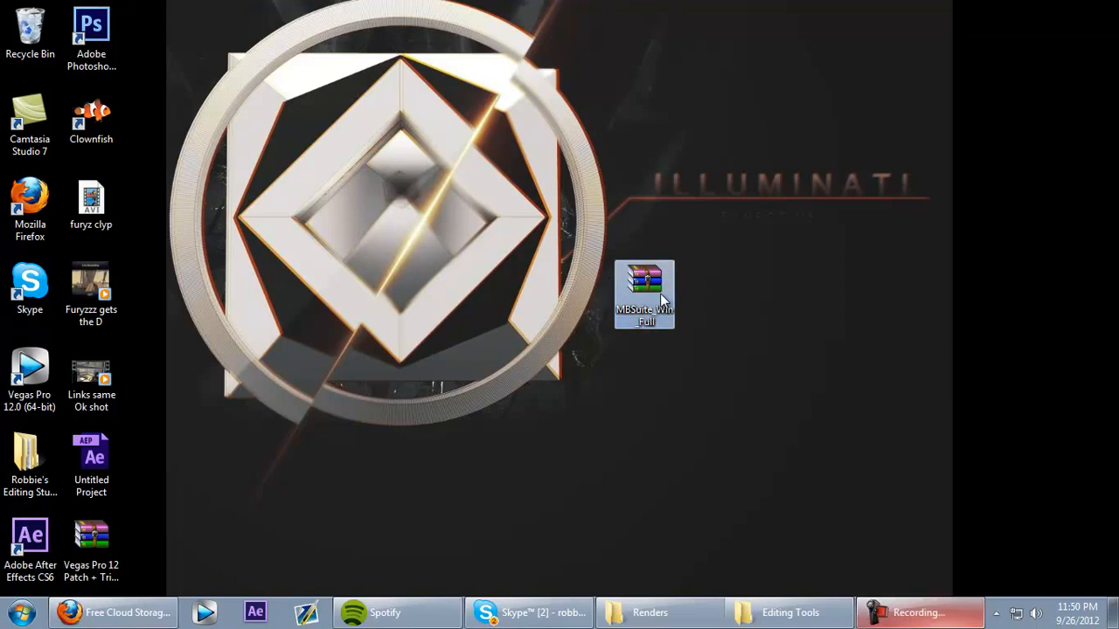
pyautogui.moveTo(629, 273)
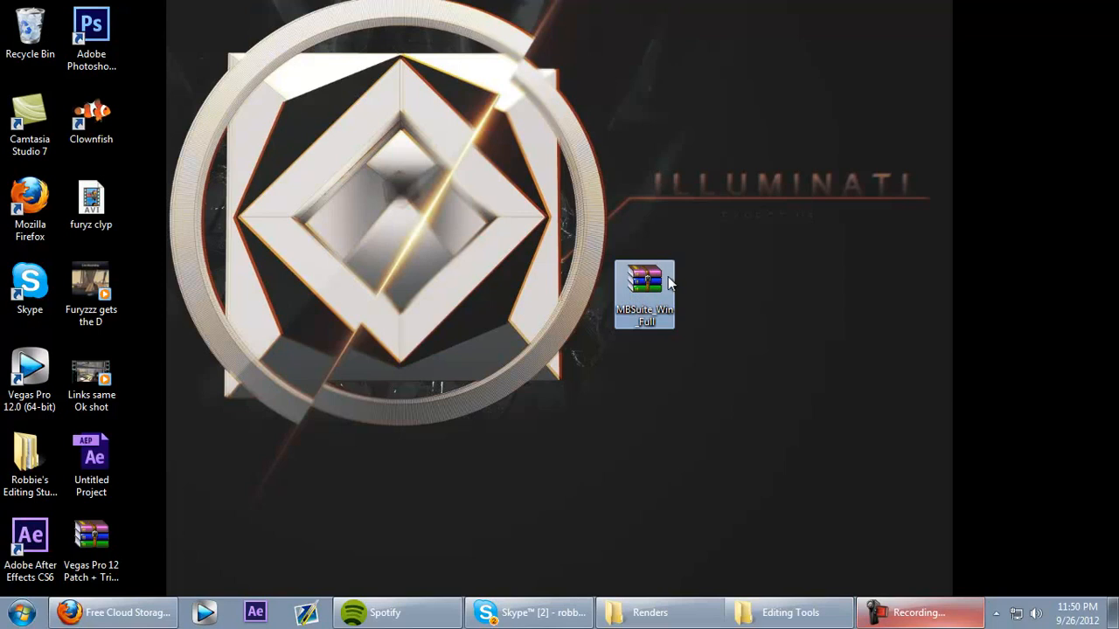
pyautogui.moveTo(691, 290)
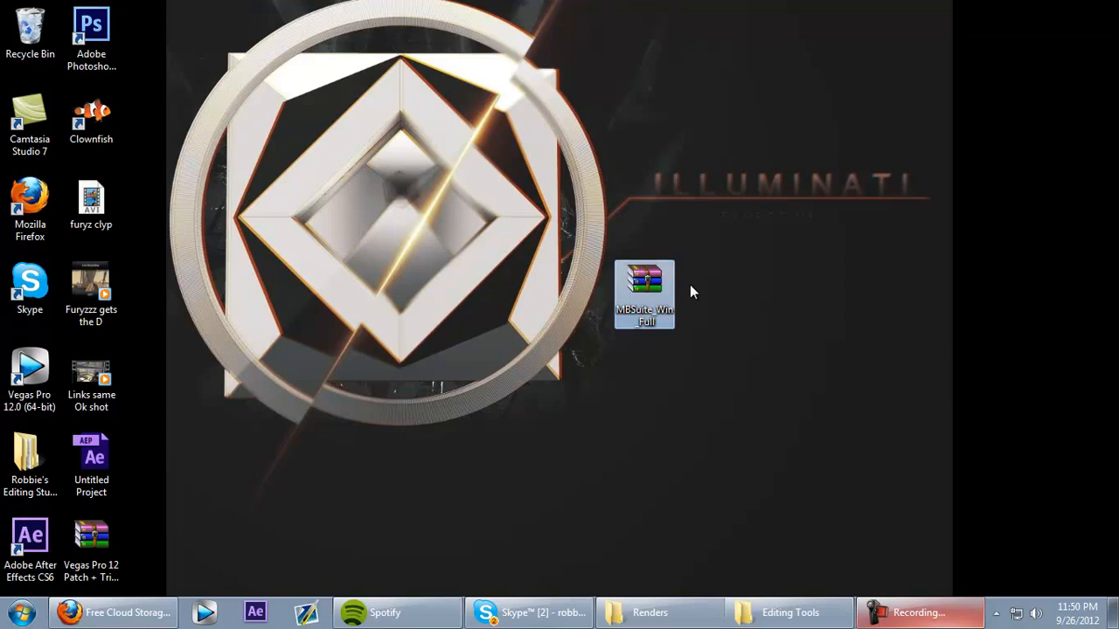
pyautogui.moveTo(666, 286)
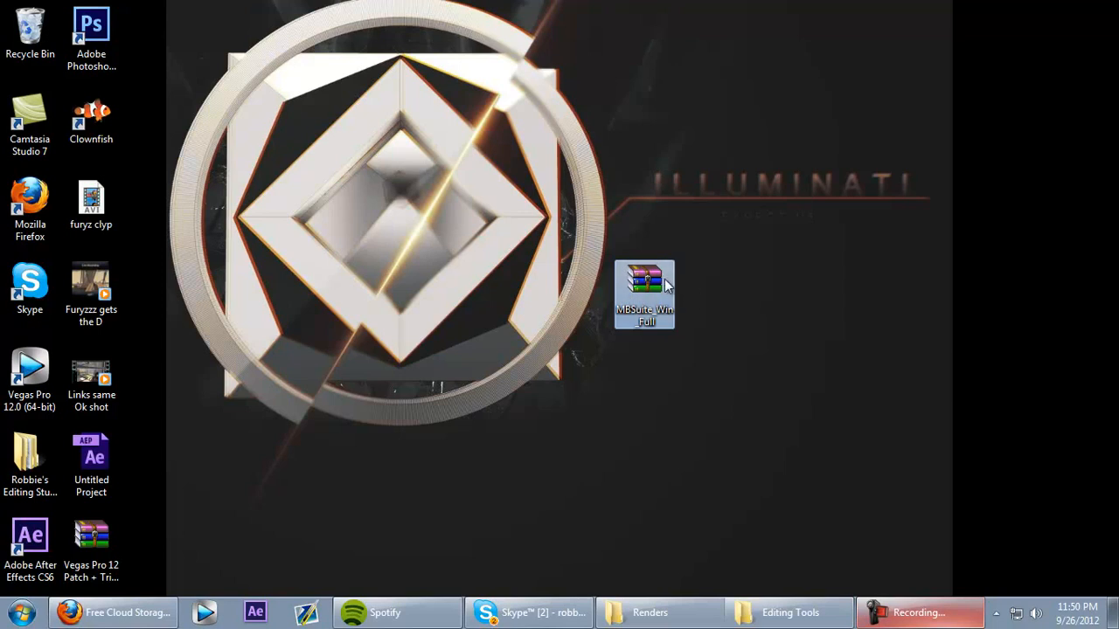
pyautogui.moveTo(682, 297)
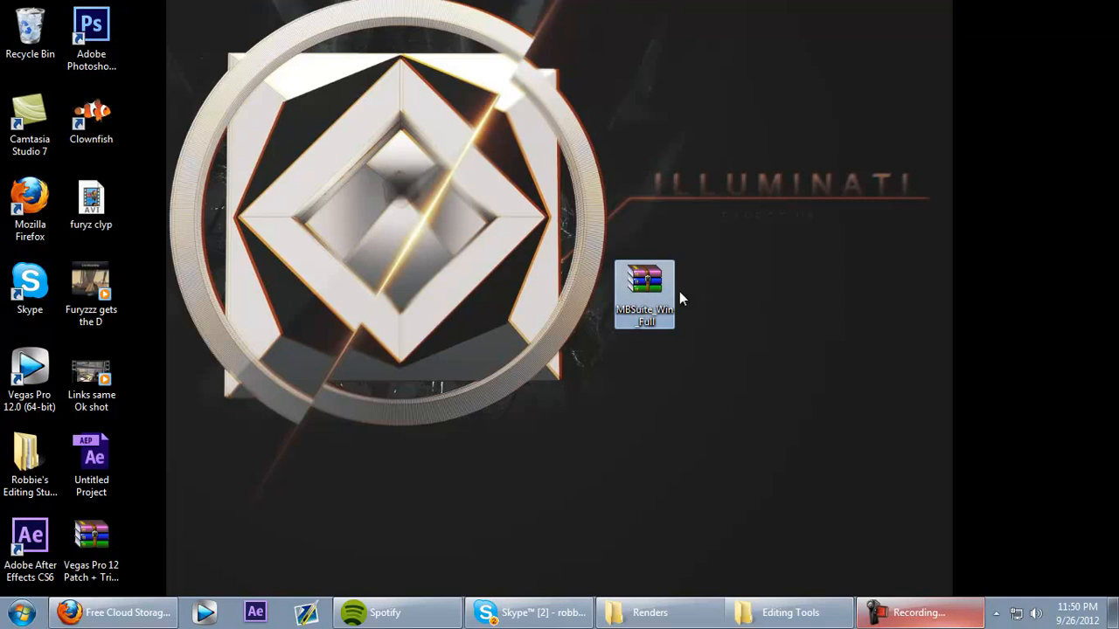
pyautogui.moveTo(636, 283)
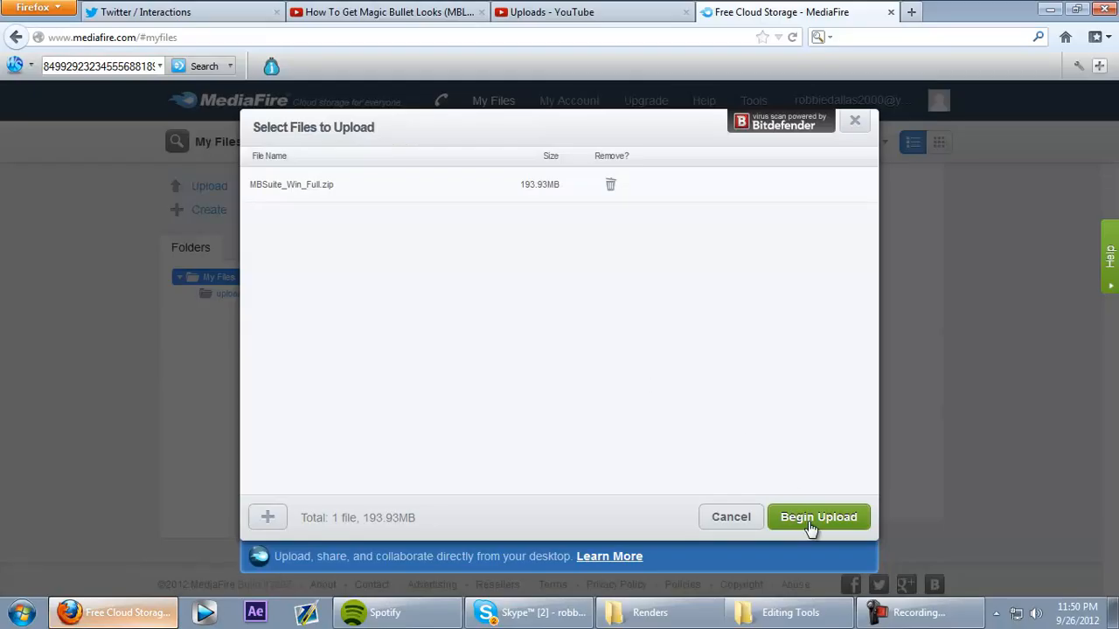
# Minimize the Firefox MediaFire window so the desktop with the archive shows.
pyautogui.click(818, 517)
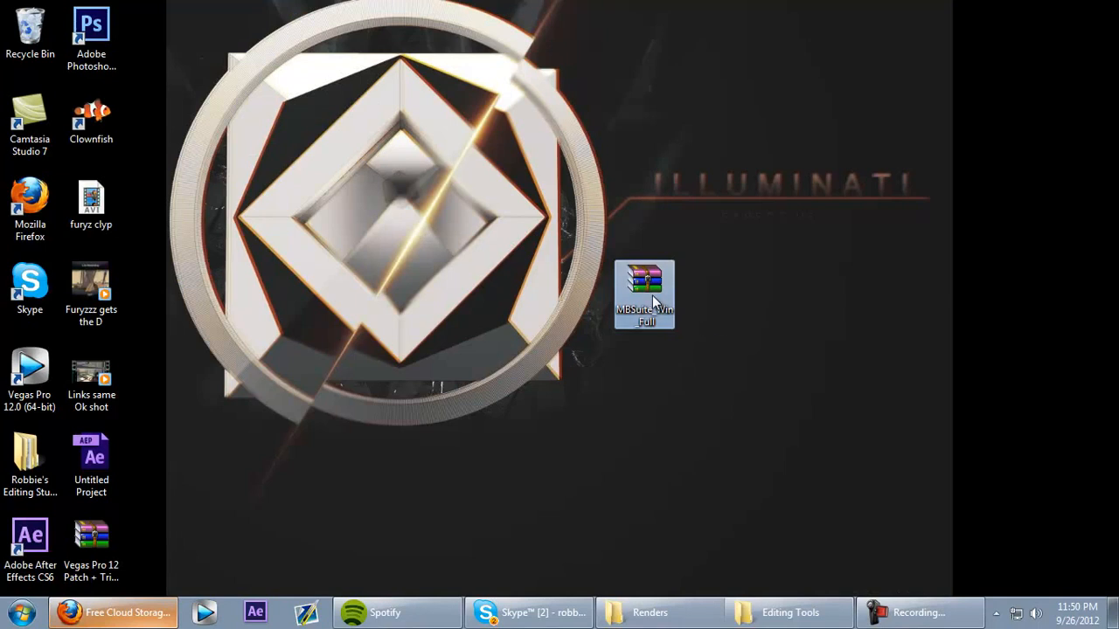
pyautogui.moveTo(654, 300)
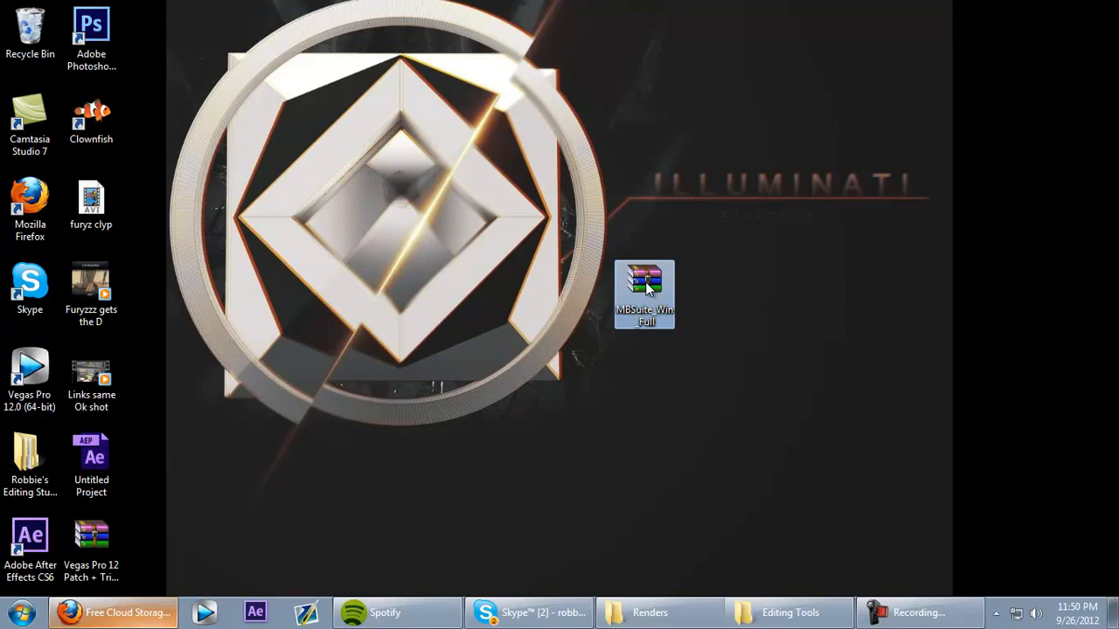
# Open MBSuite_Win_Full.zip in WinRAR, view Serial.txt, dismiss the nag and select the 64-bit installer.
pyautogui.doubleClick(643, 294)
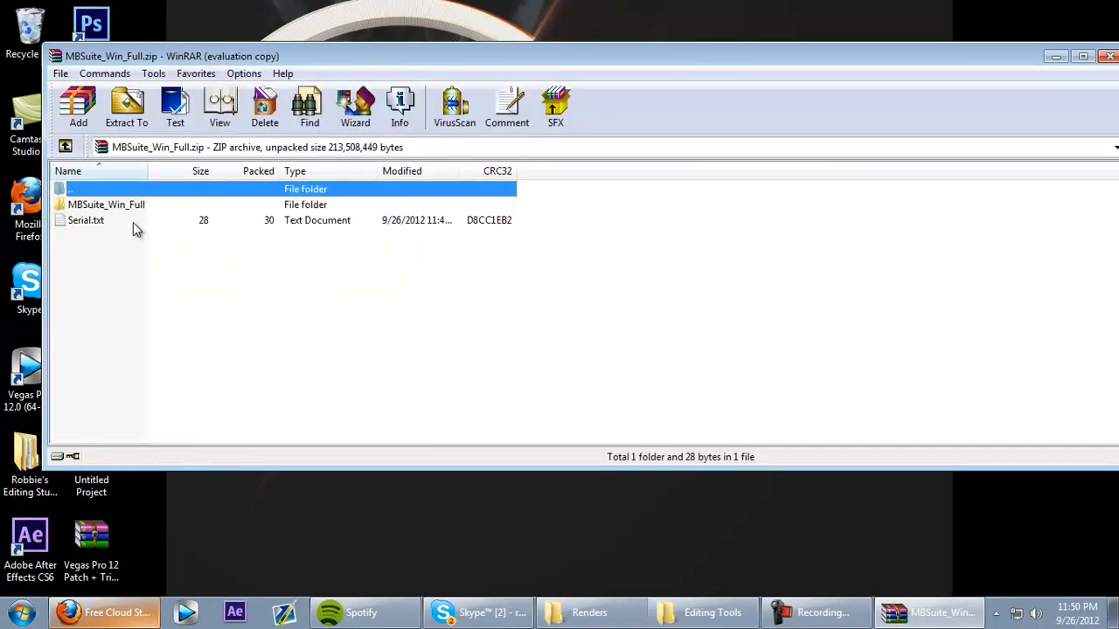
pyautogui.doubleClick(86, 220)
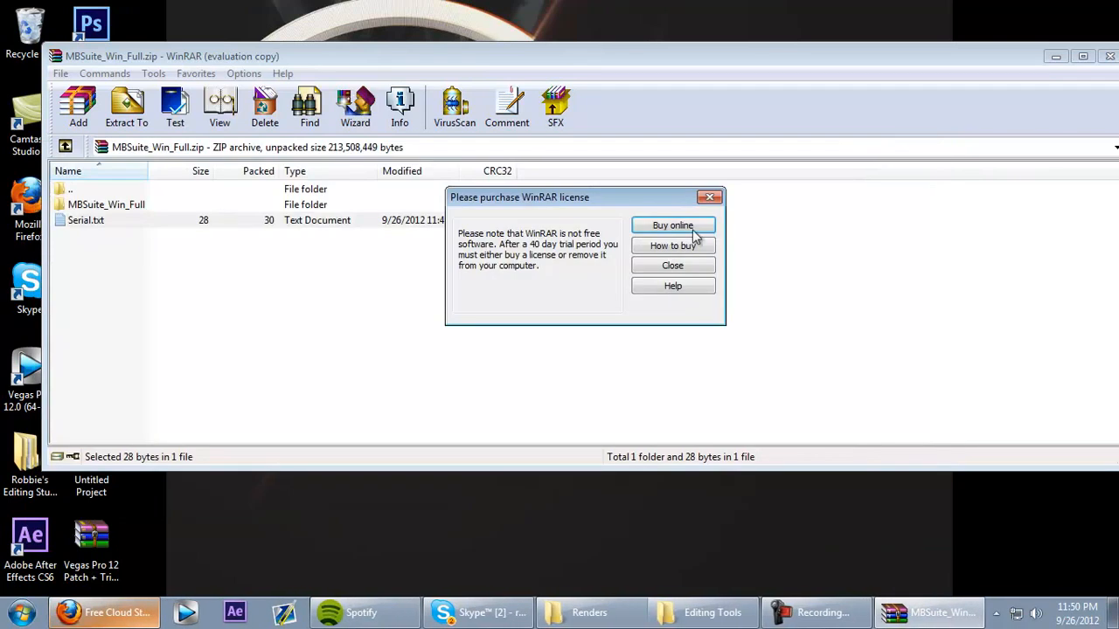
pyautogui.click(671, 265)
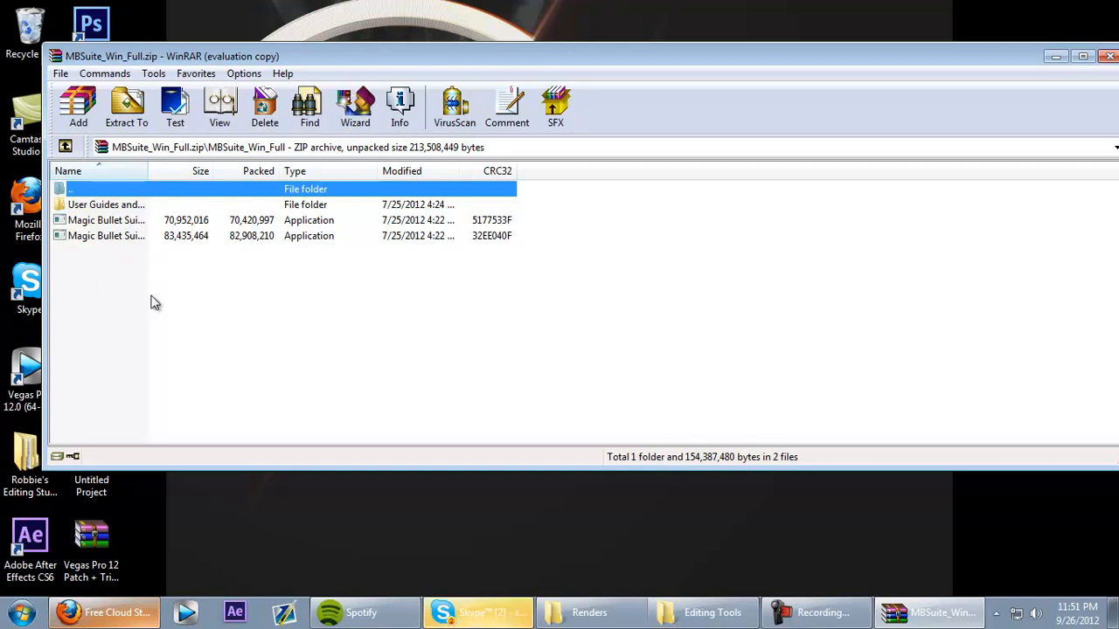
pyautogui.moveTo(126, 231)
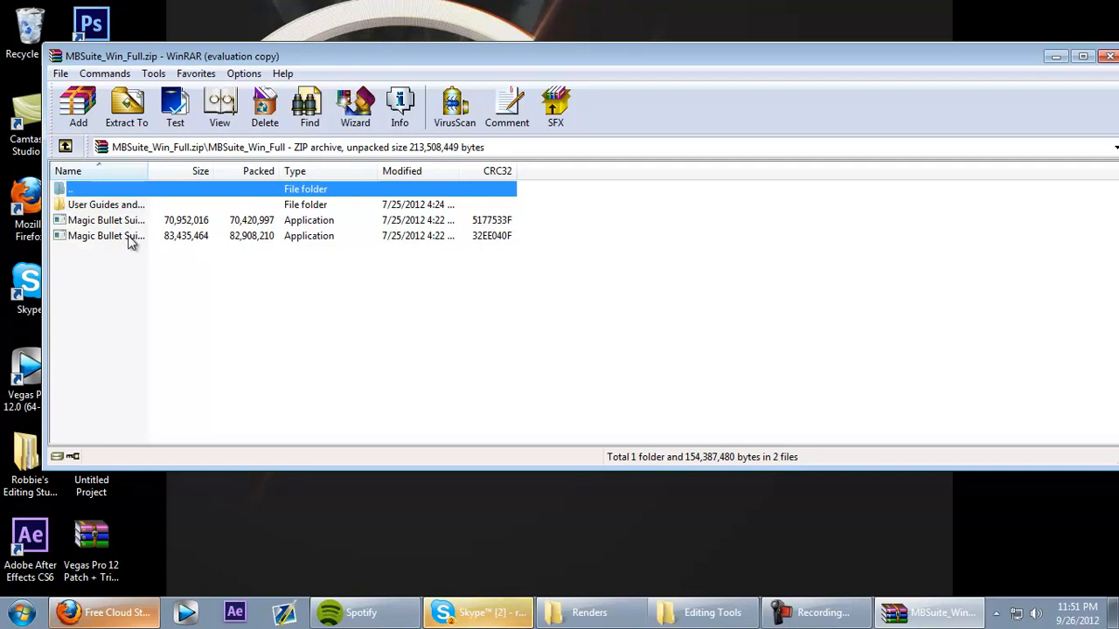
pyautogui.moveTo(140, 272)
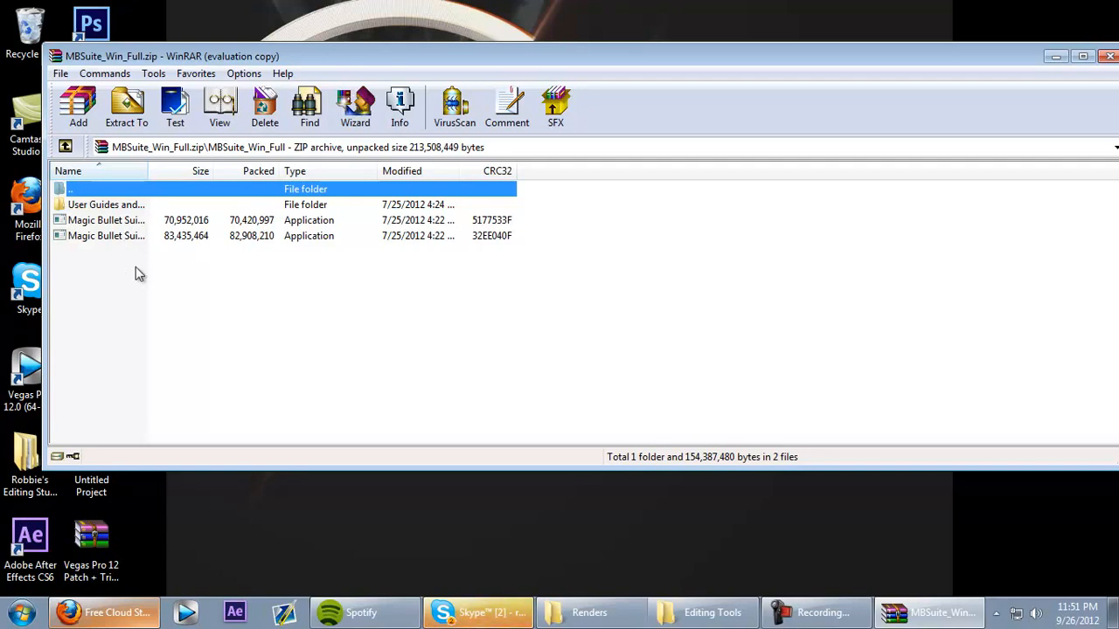
pyautogui.click(106, 236)
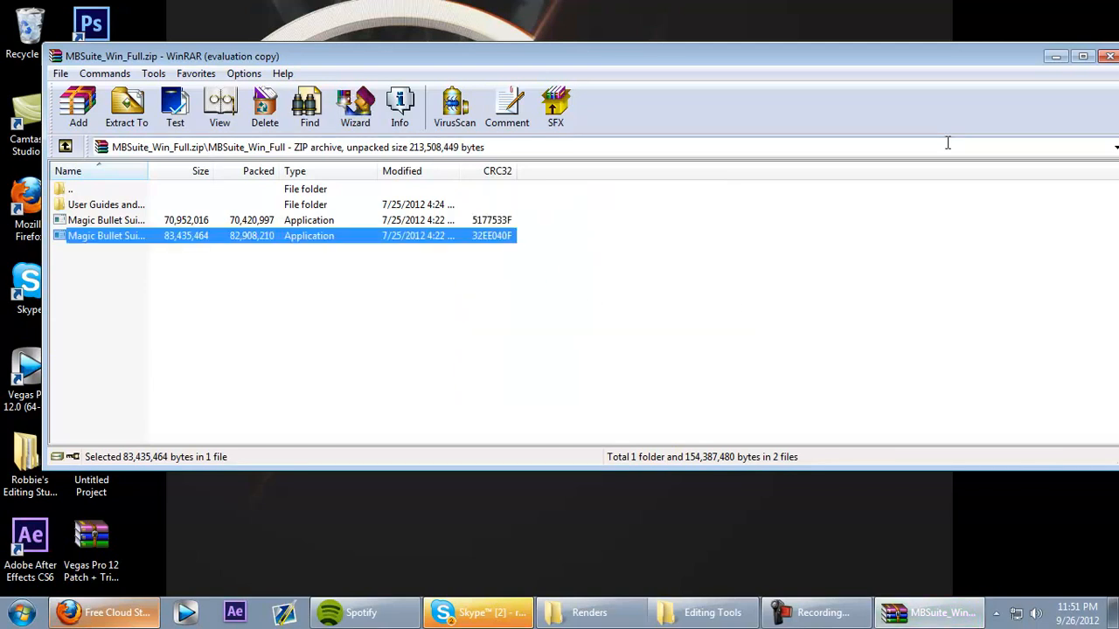
# Launch the Magic Bullet Suite 64-bit installer and continue with Modify selected.
pyautogui.doubleClick(105, 234)
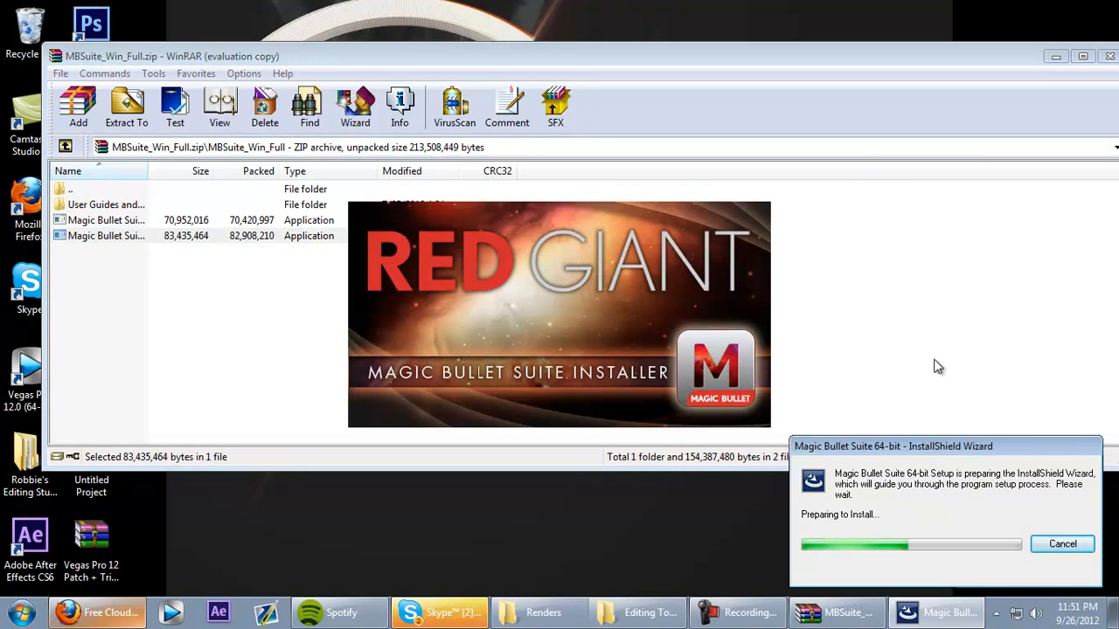
pyautogui.moveTo(878, 333)
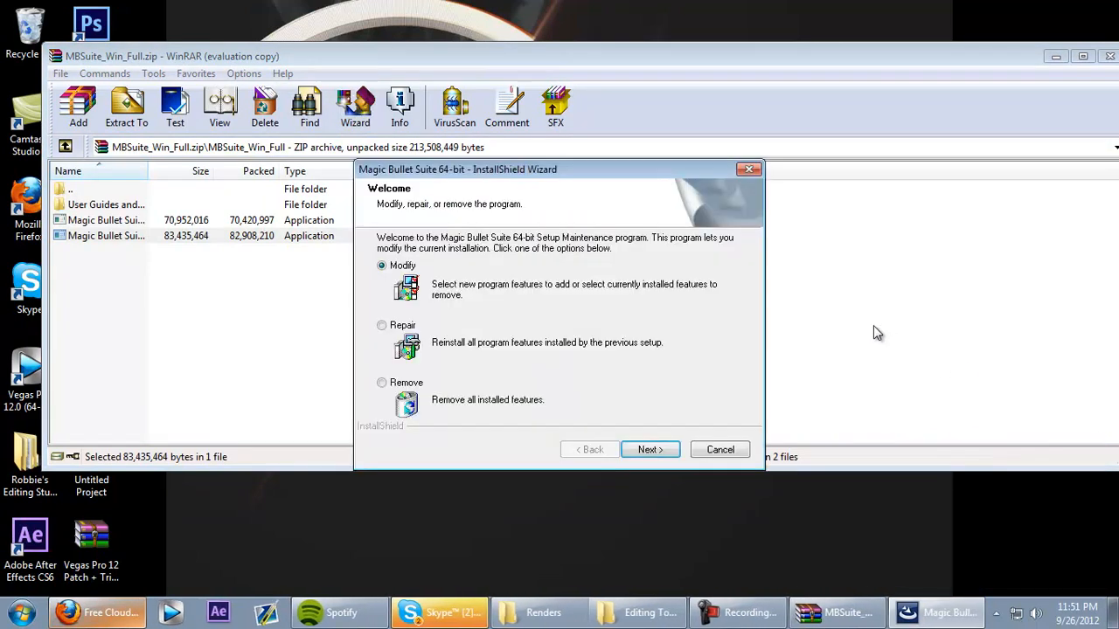
pyautogui.moveTo(650, 449)
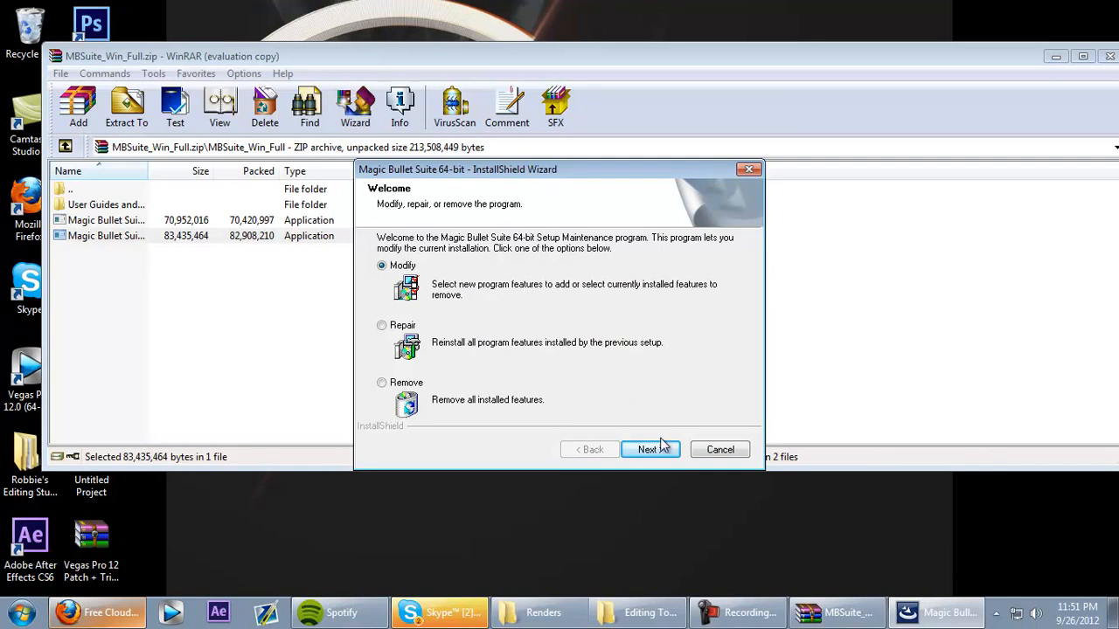
pyautogui.click(650, 449)
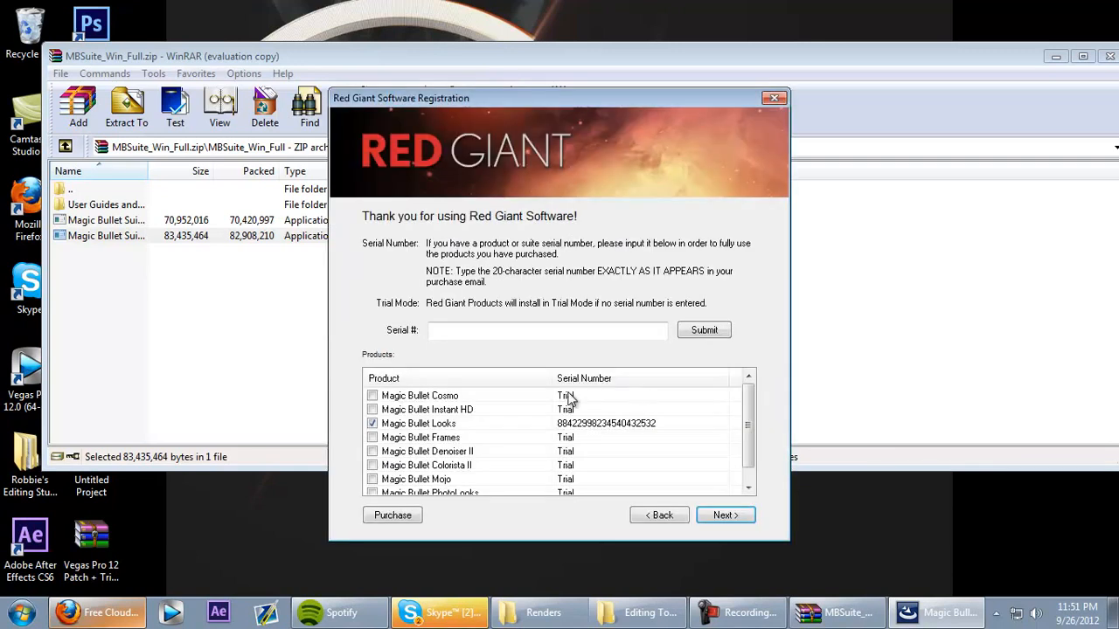
pyautogui.moveTo(603, 430)
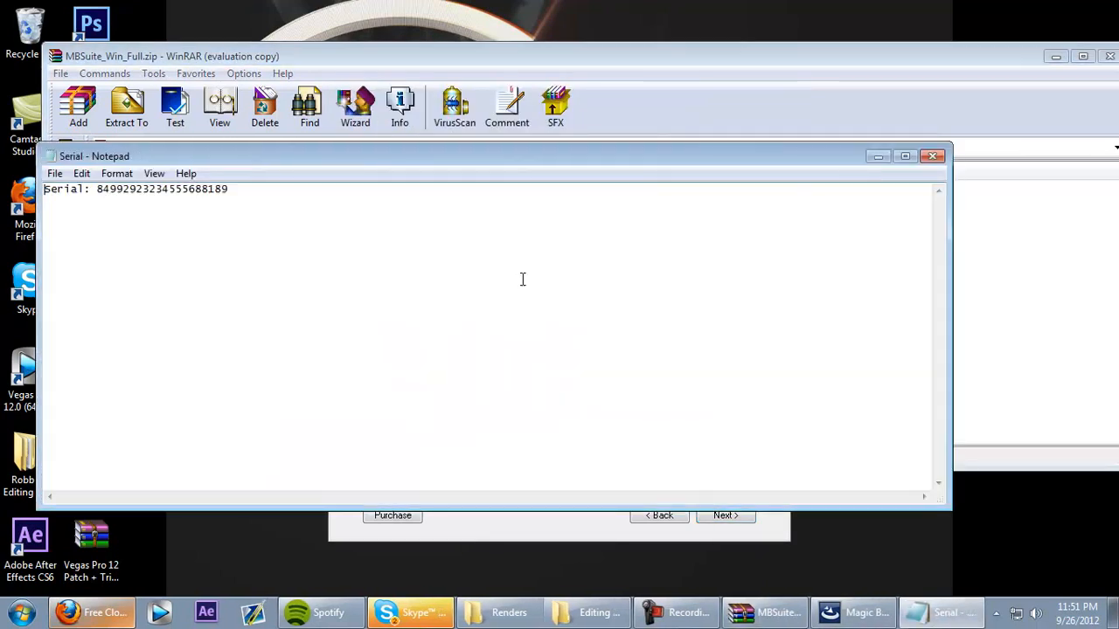
# Register Magic Bullet Looks by pasting the serial from Serial.txt and confirming.
pyautogui.rightClick(161, 189)
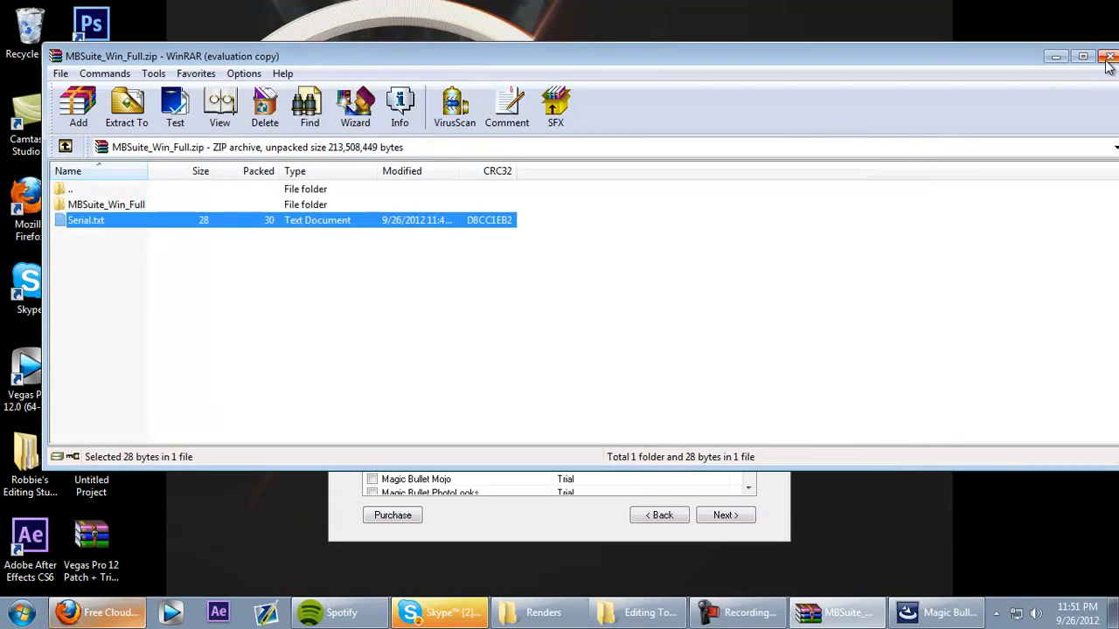
pyautogui.moveTo(1110, 57)
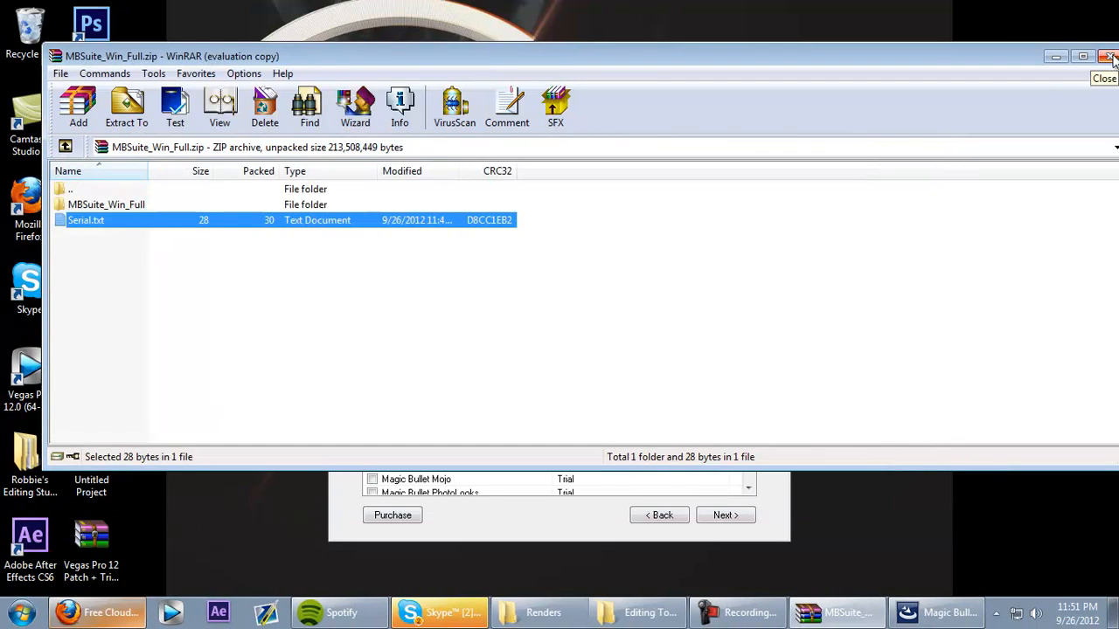
pyautogui.rightClick(549, 329)
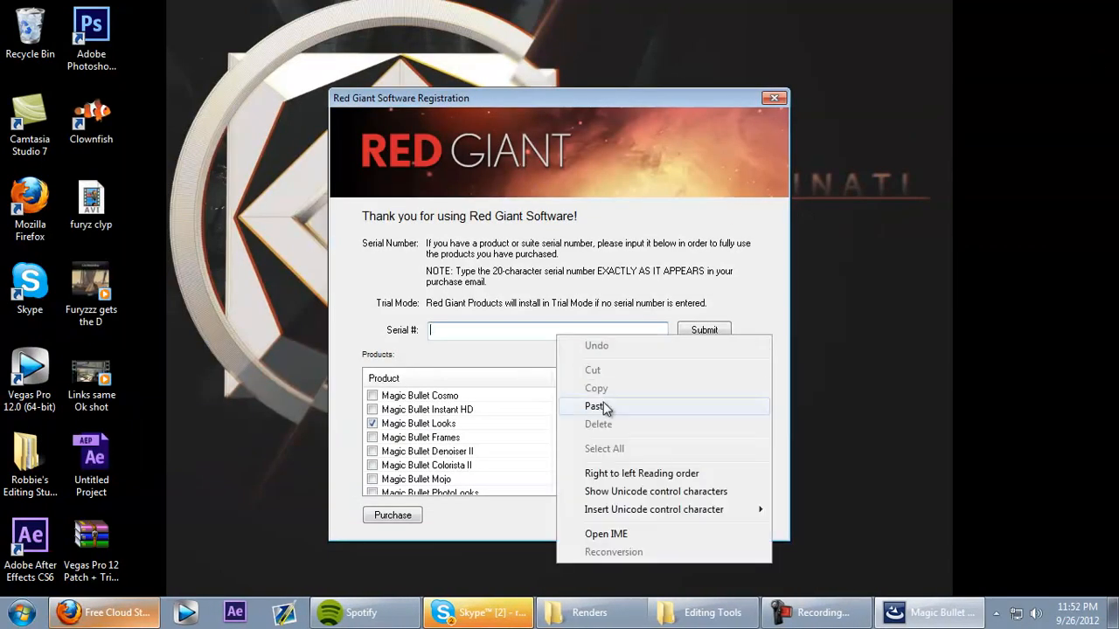
pyautogui.click(594, 405)
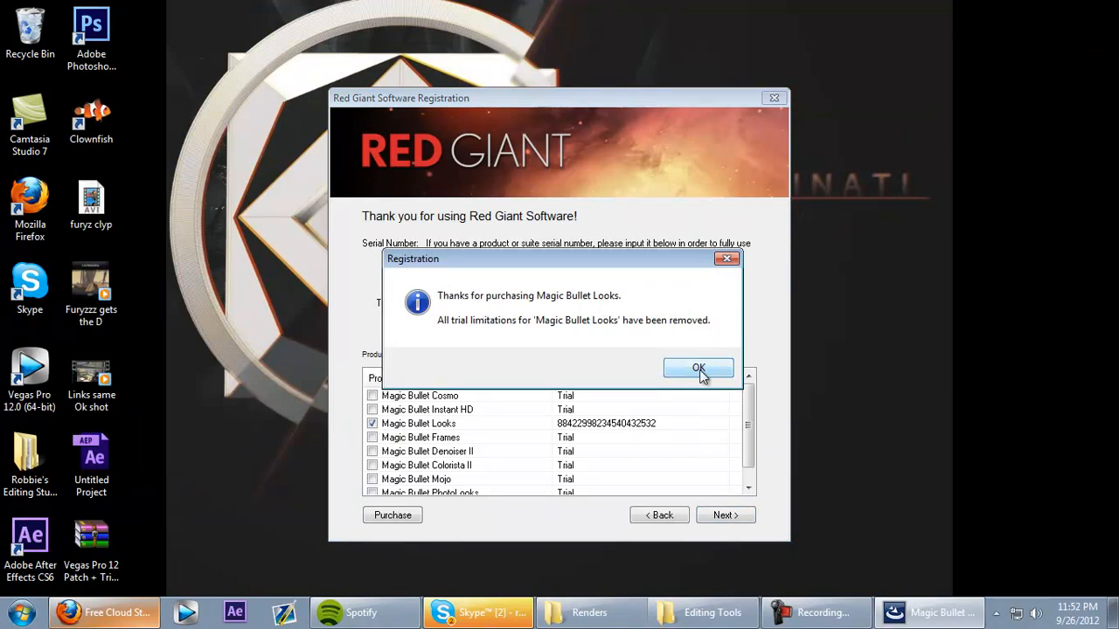
pyautogui.click(700, 367)
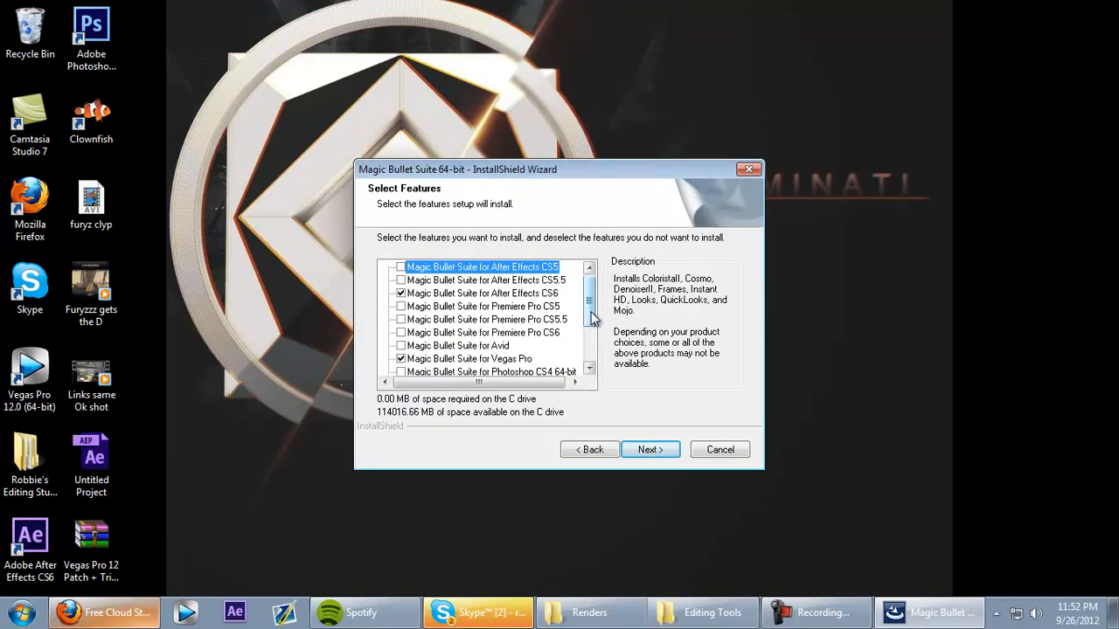
# Choose the Magic Bullet Suite for Vegas Pro feature and proceed to modify the install.
pyautogui.click(483, 294)
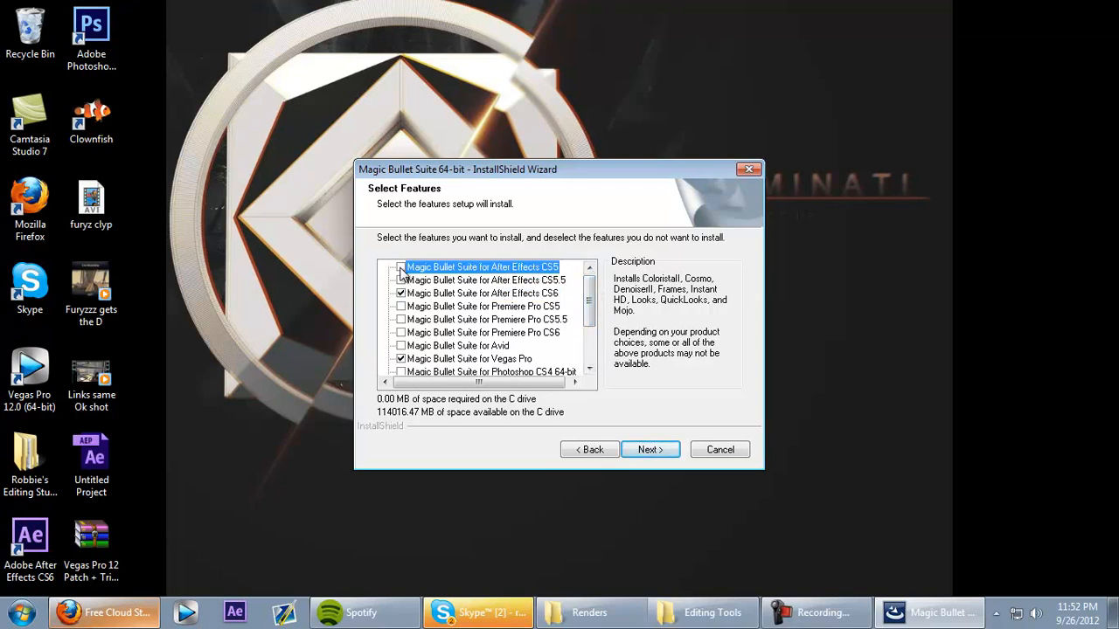
pyautogui.click(400, 266)
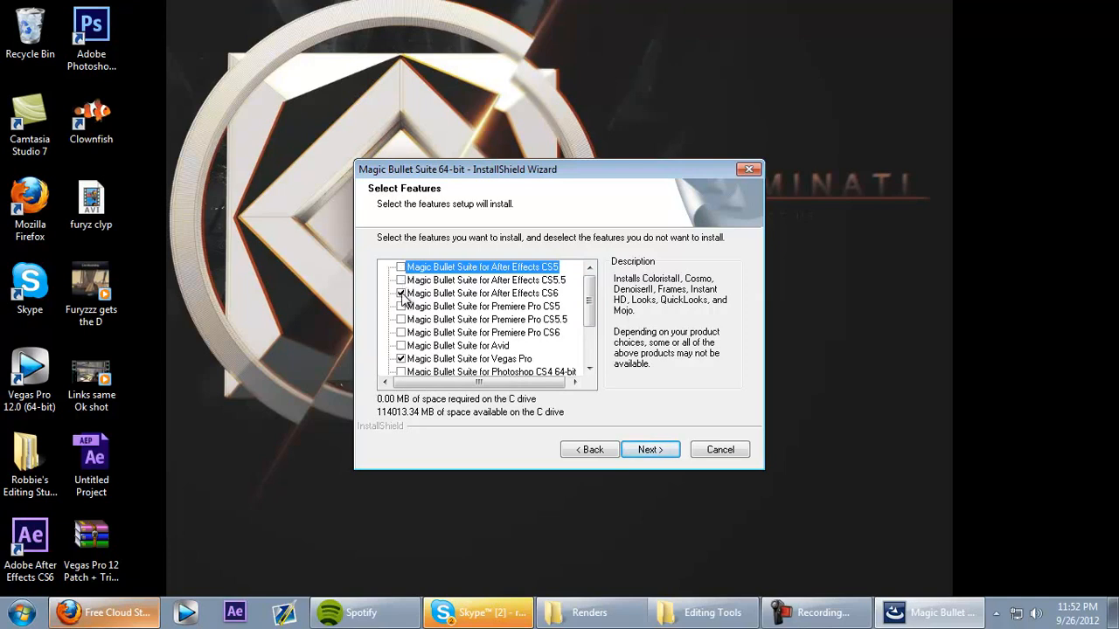
pyautogui.click(482, 294)
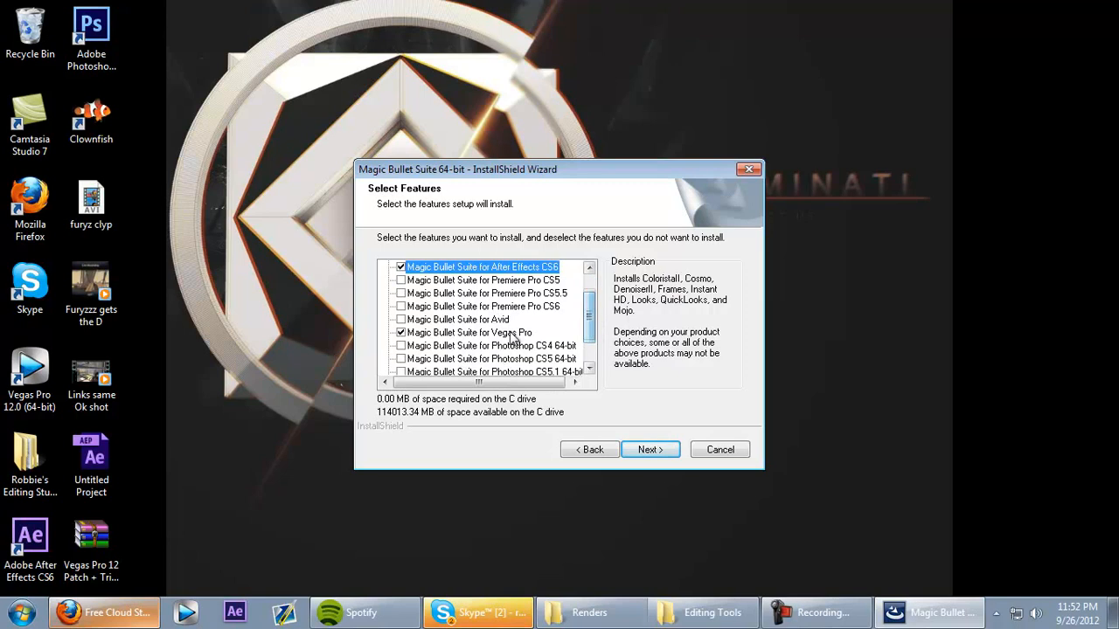
pyautogui.click(468, 332)
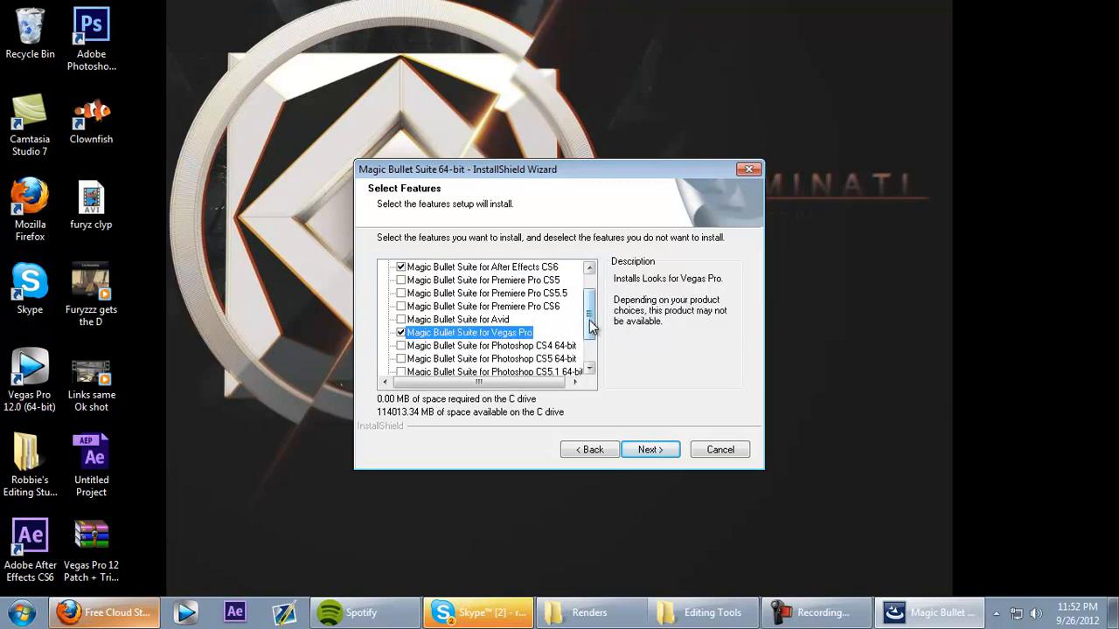
pyautogui.scroll(3)
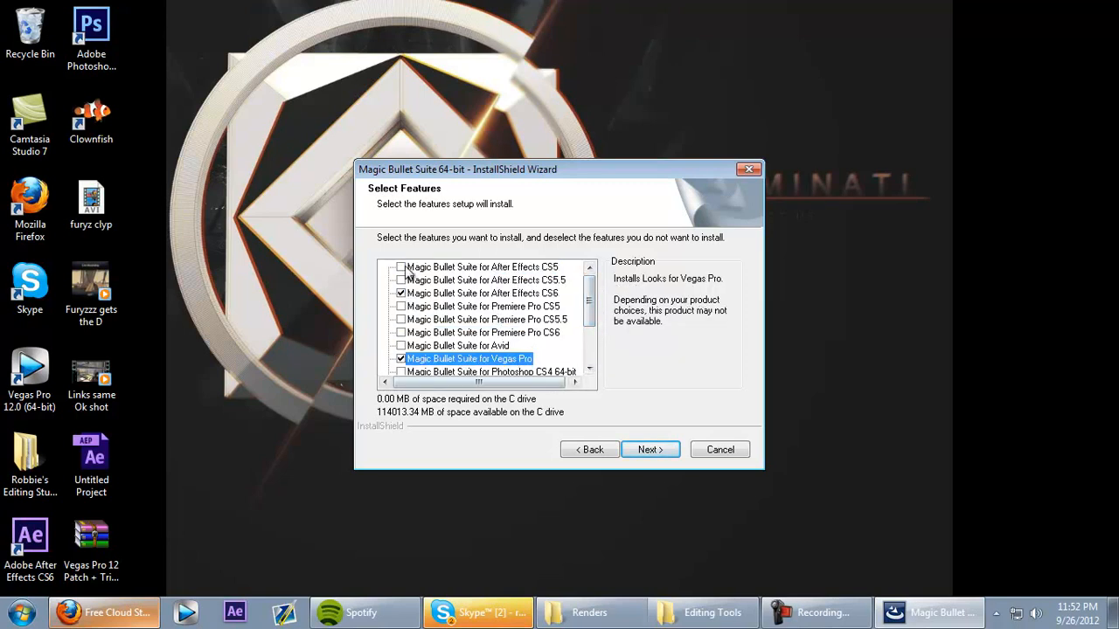
pyautogui.click(650, 449)
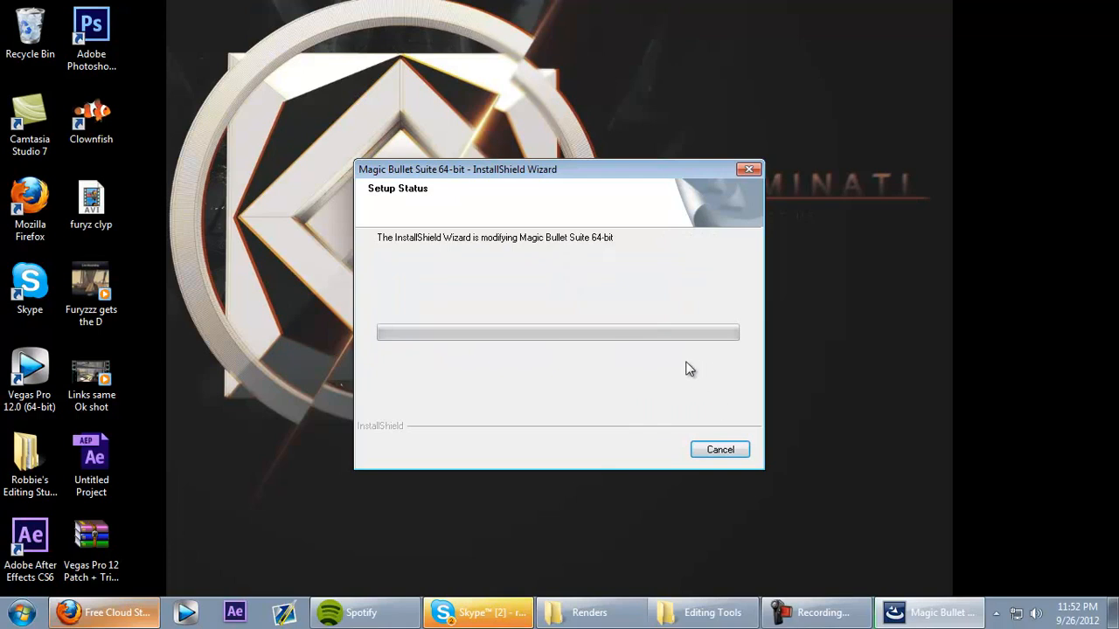
pyautogui.moveTo(545, 391)
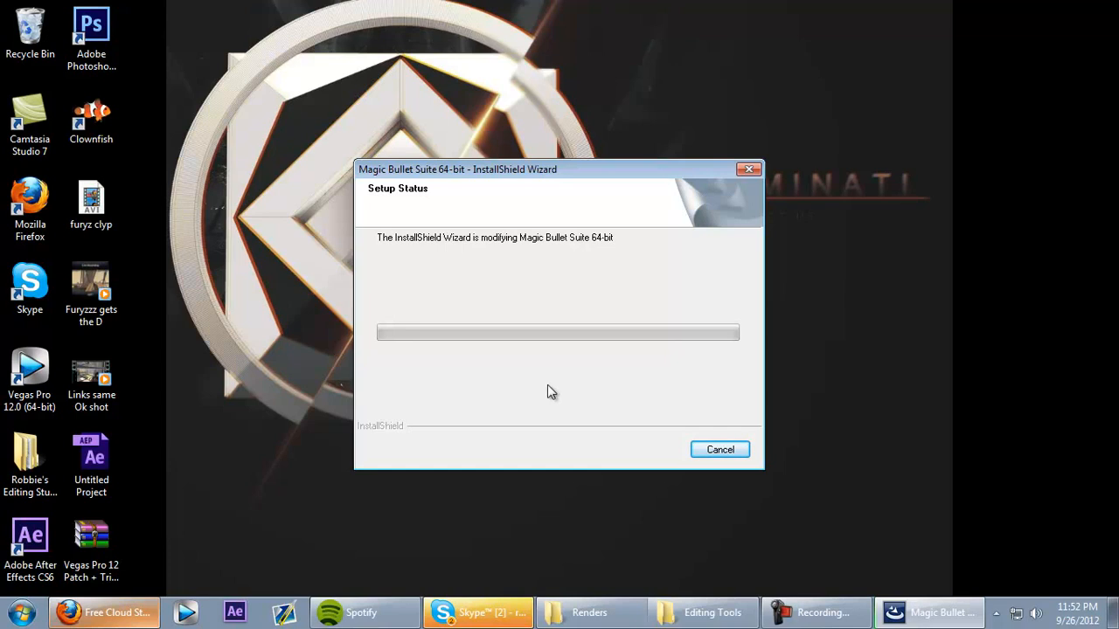
pyautogui.moveTo(503, 573)
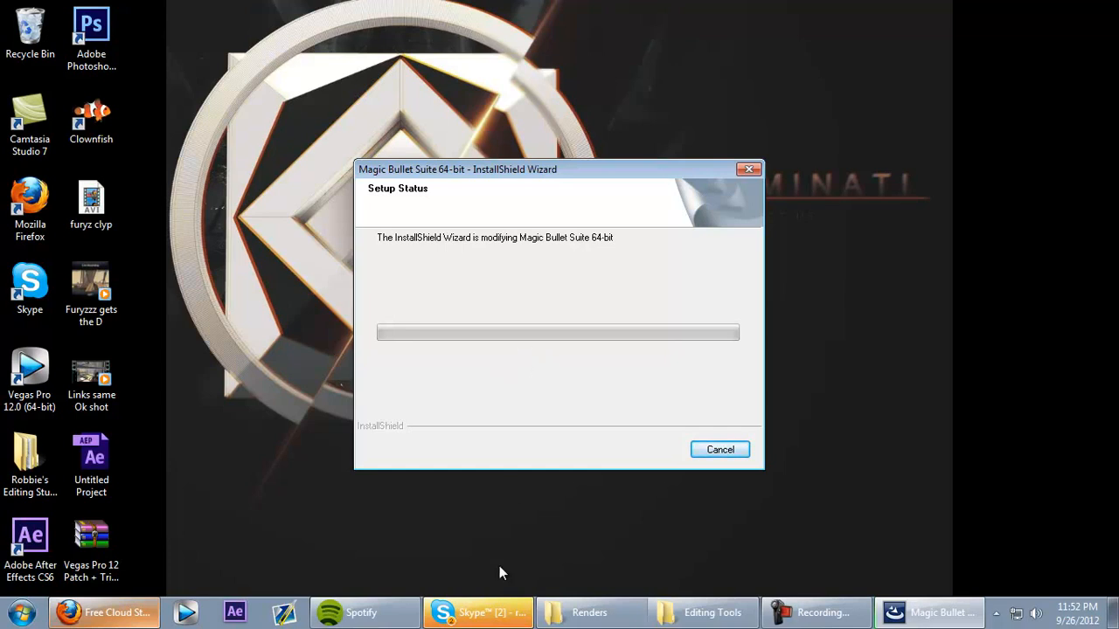
pyautogui.moveTo(593, 175)
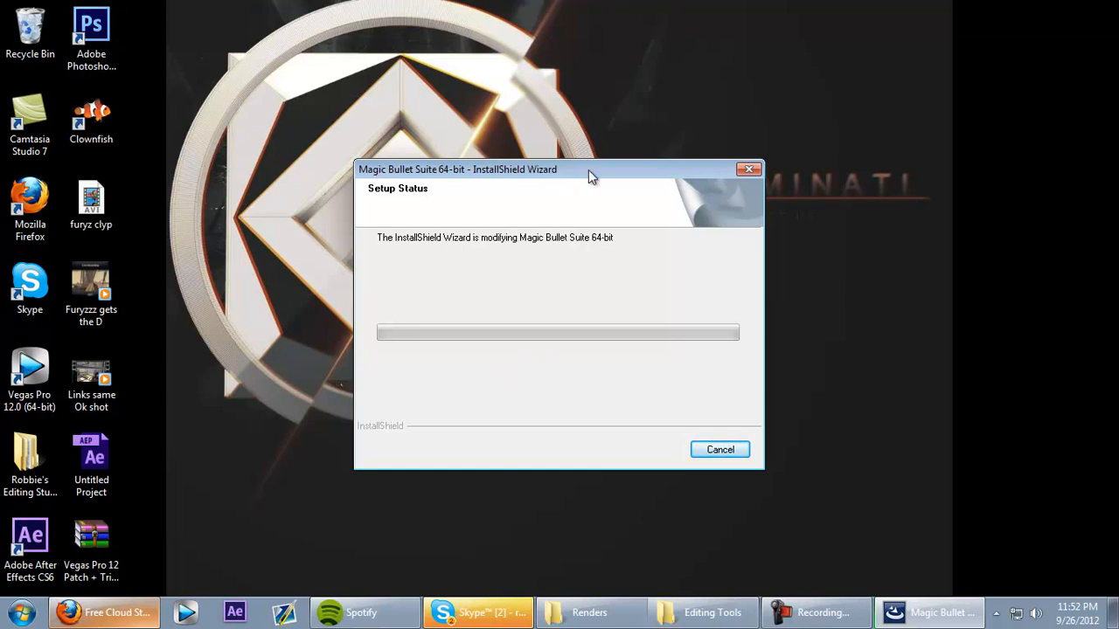
# Let setup complete and finish the Magic Bullet Suite maintenance wizard.
pyautogui.moveTo(590, 170); pyautogui.dragTo(783, 294)
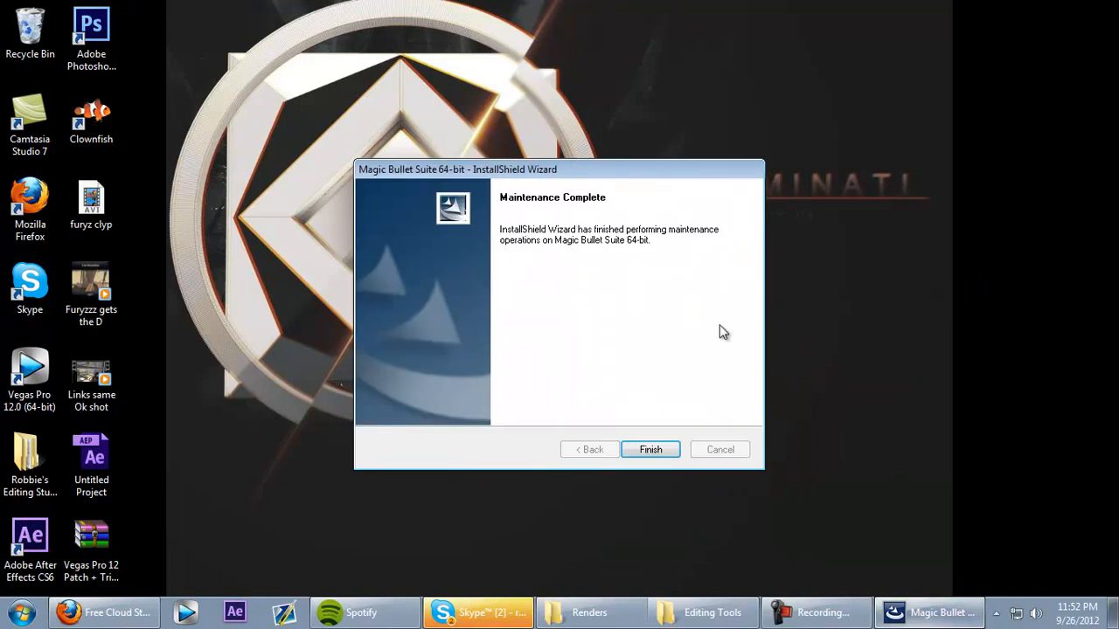
pyautogui.moveTo(580, 266)
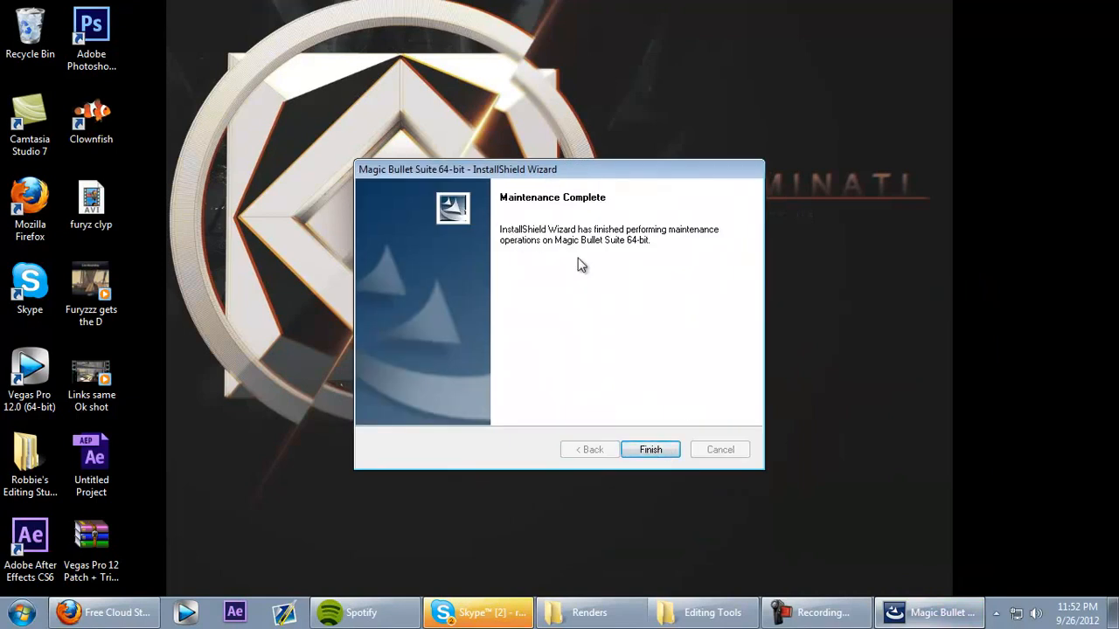
pyautogui.click(651, 449)
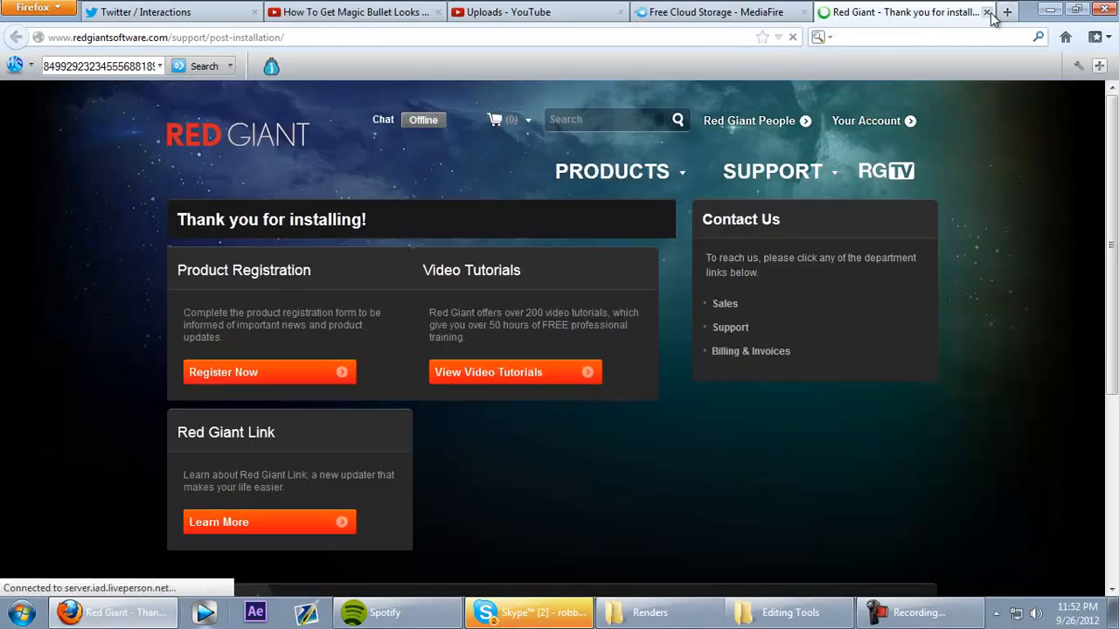
# Close the Red Giant thank-you page and minimize Firefox to the desktop.
pyautogui.click(986, 11)
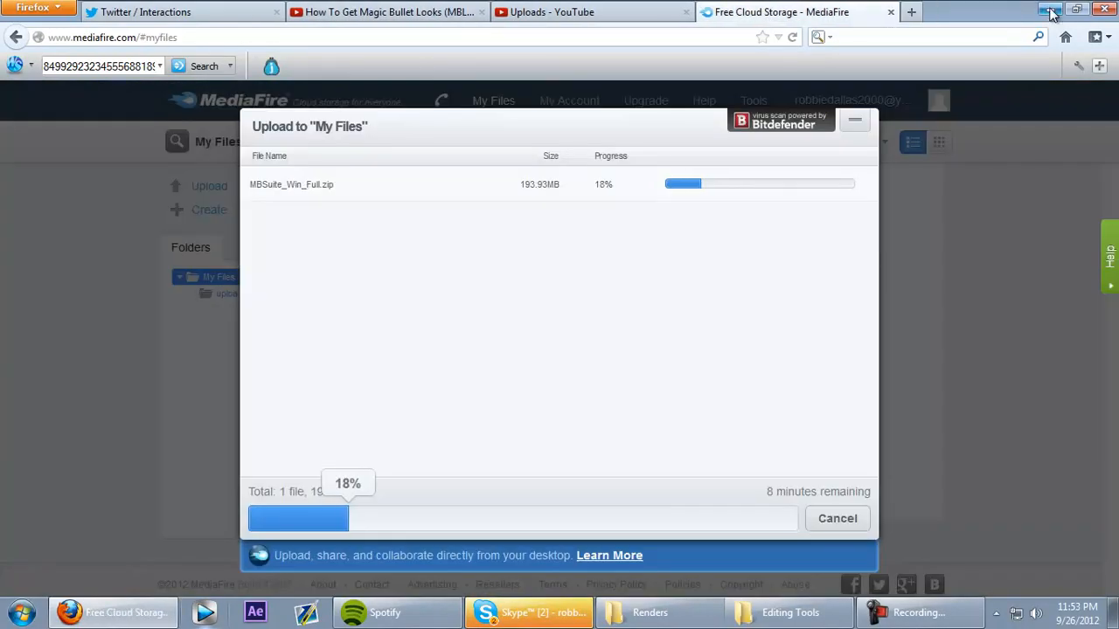
pyautogui.click(1049, 11)
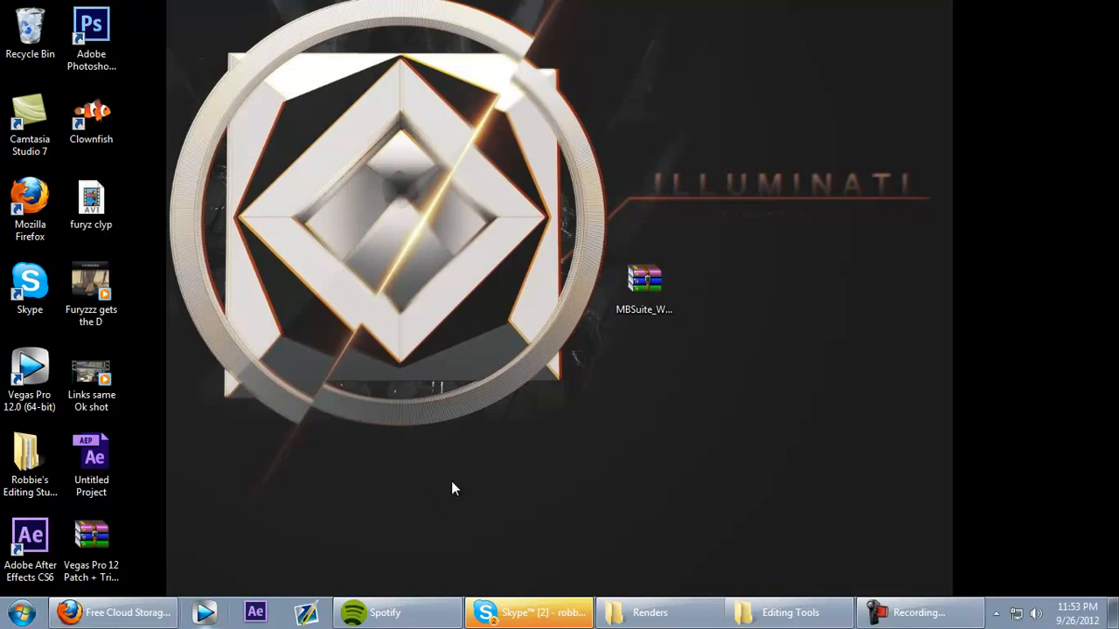
pyautogui.moveTo(673, 563)
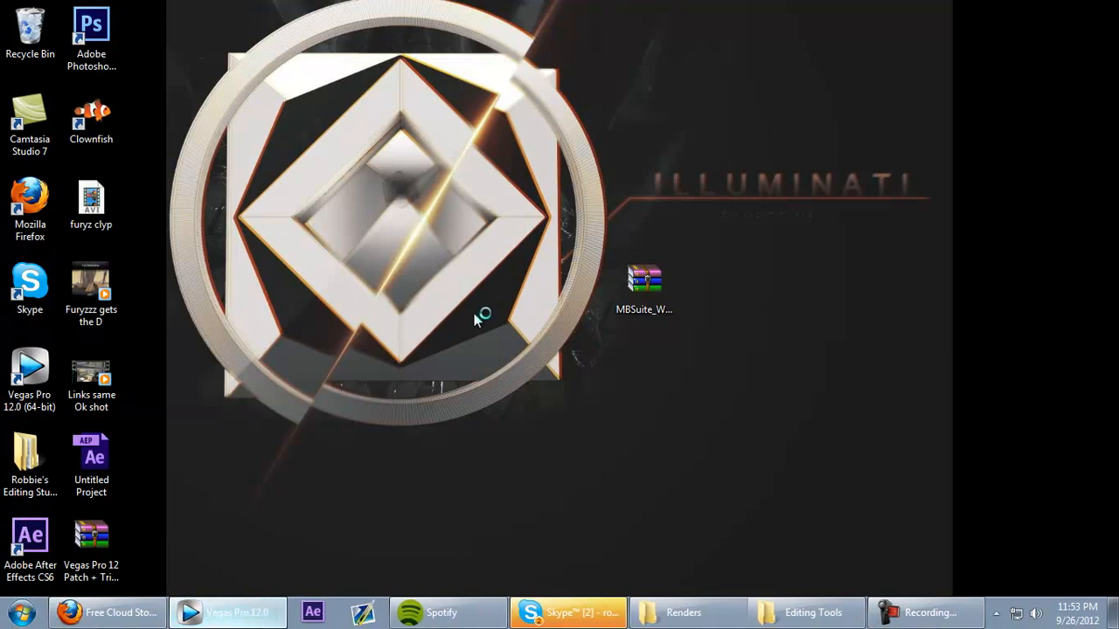
pyautogui.moveTo(465, 339)
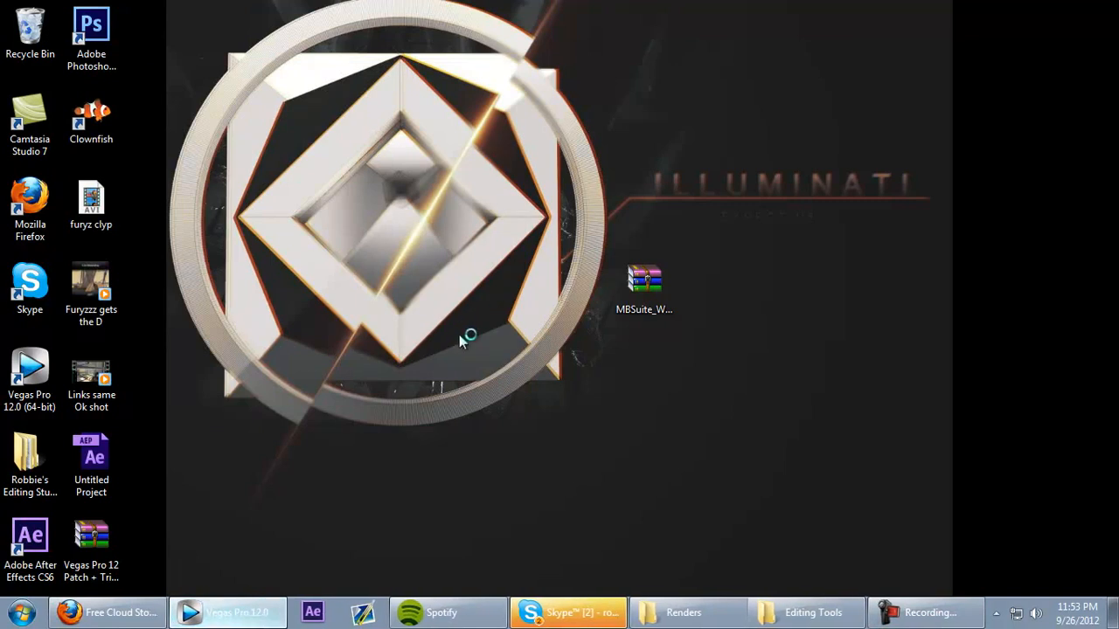
pyautogui.moveTo(486, 327)
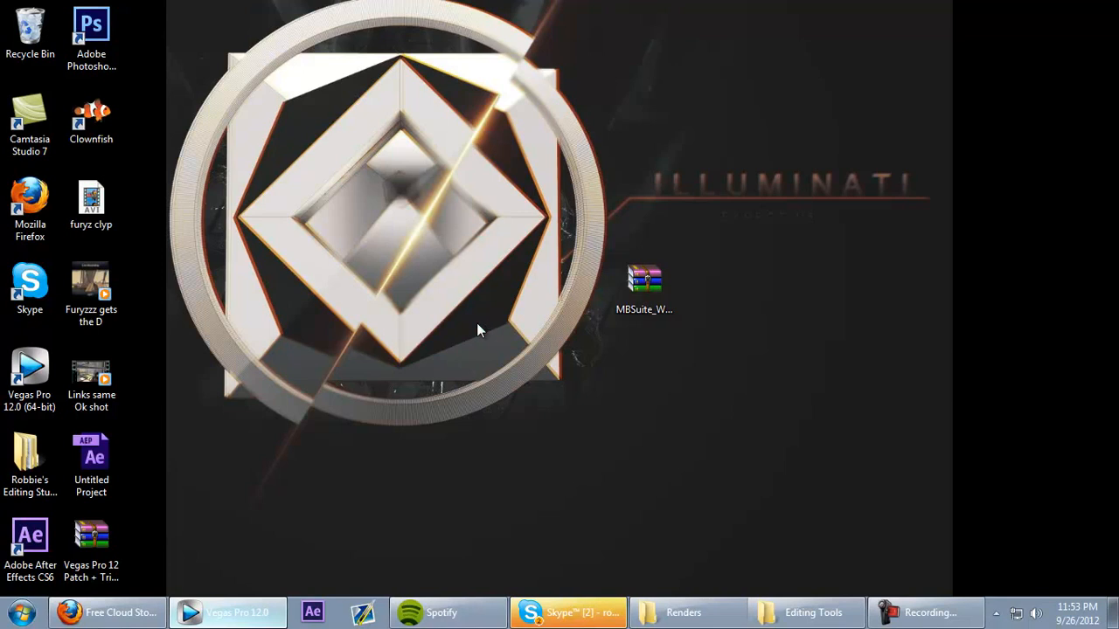
pyautogui.moveTo(413, 446)
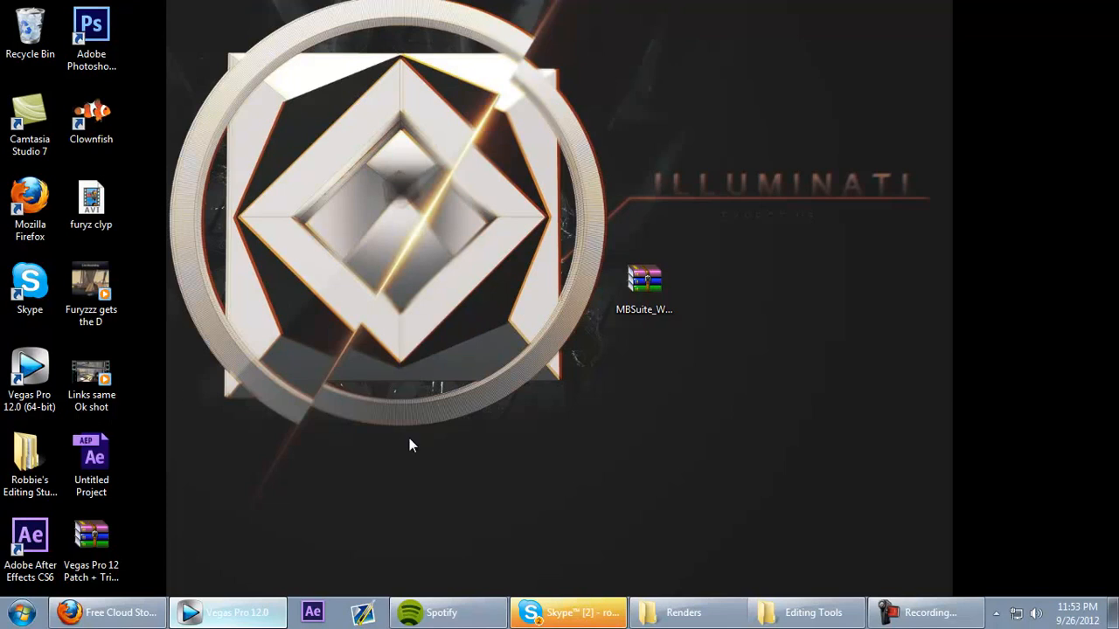
pyautogui.moveTo(421, 510)
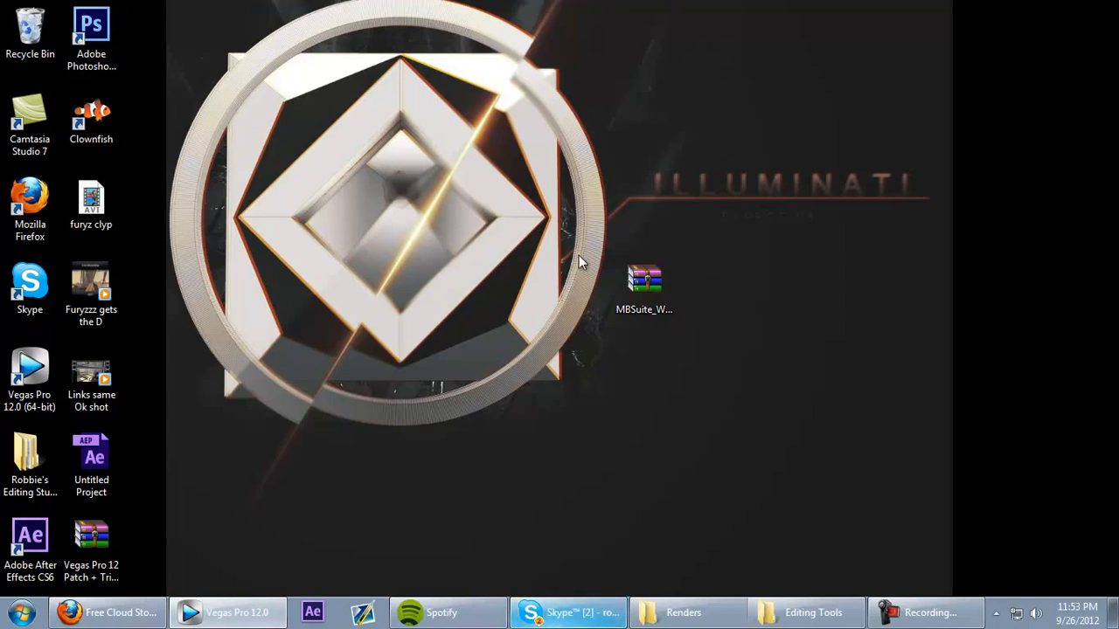
pyautogui.moveTo(521, 315)
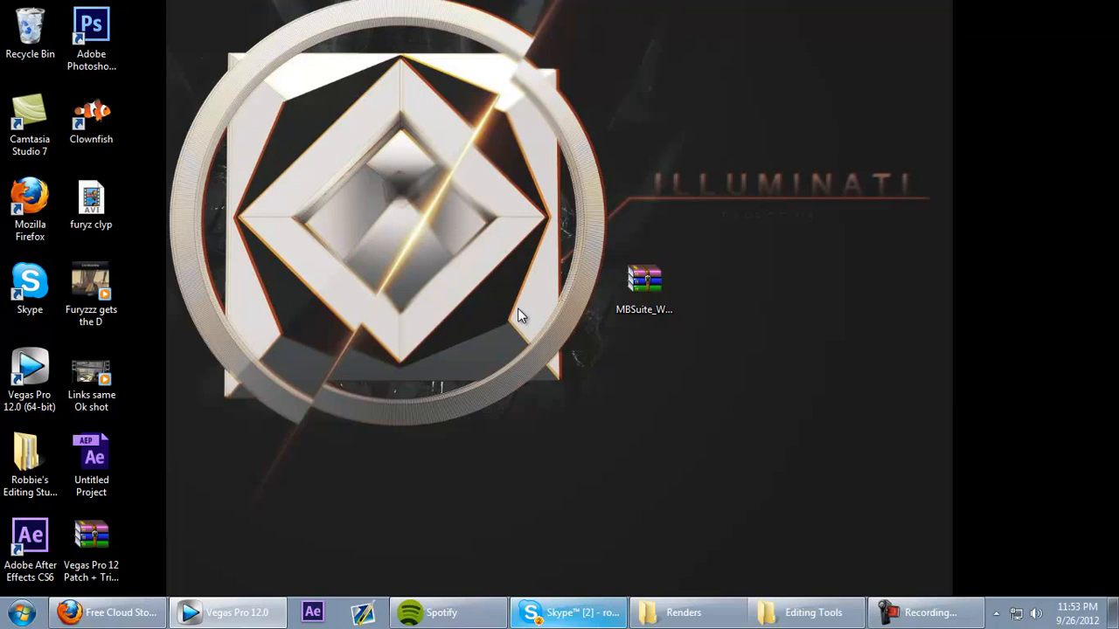
pyautogui.moveTo(453, 278)
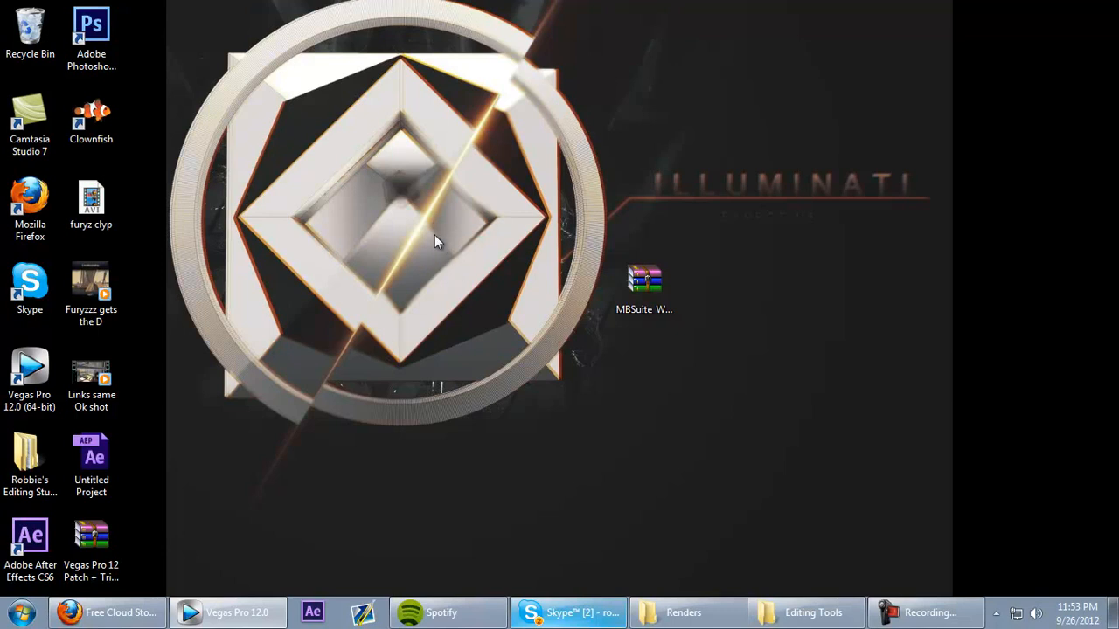
pyautogui.moveTo(433, 243)
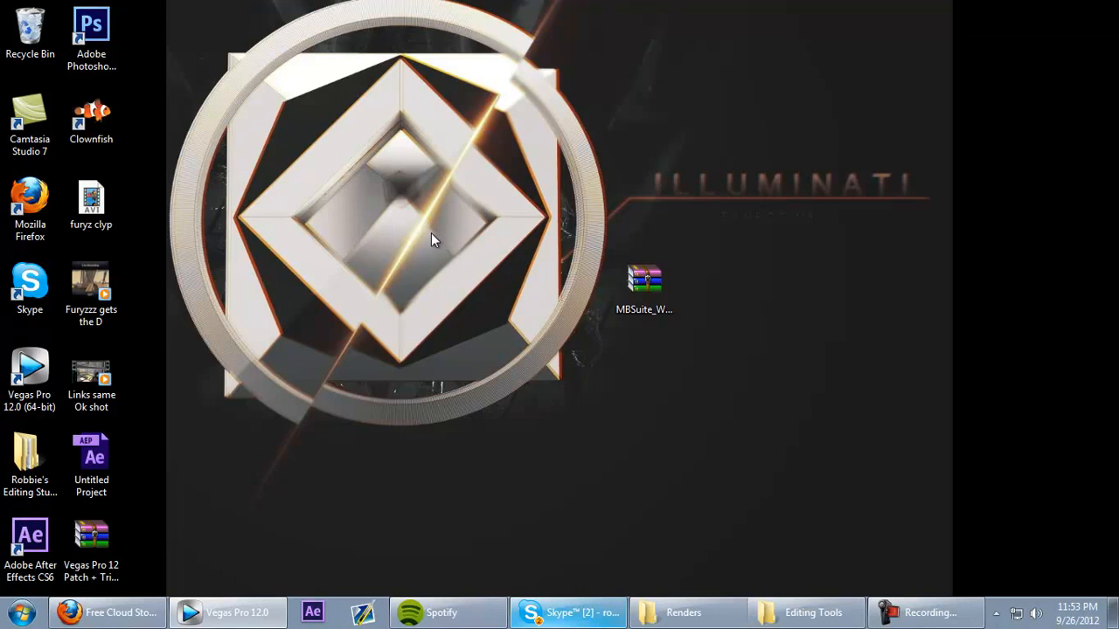
# Launch Vegas Pro 12.0 from the desktop shortcut.
pyautogui.click(228, 612)
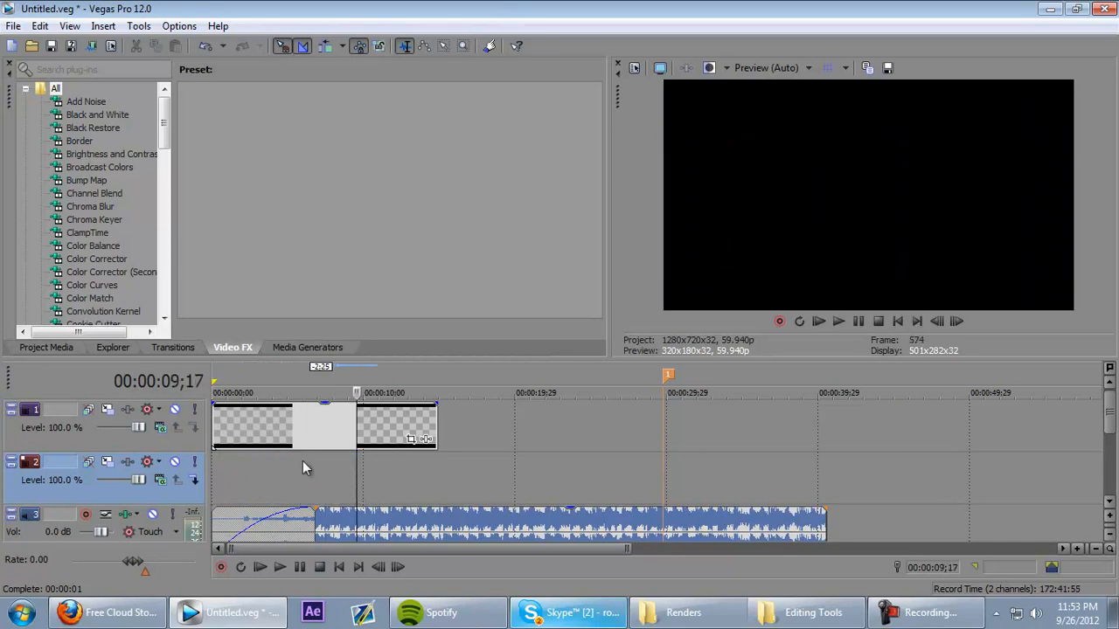
# Bring the gameplay clip from the desktop onto the Vegas timeline and return to Vegas.
pyautogui.click(329, 427)
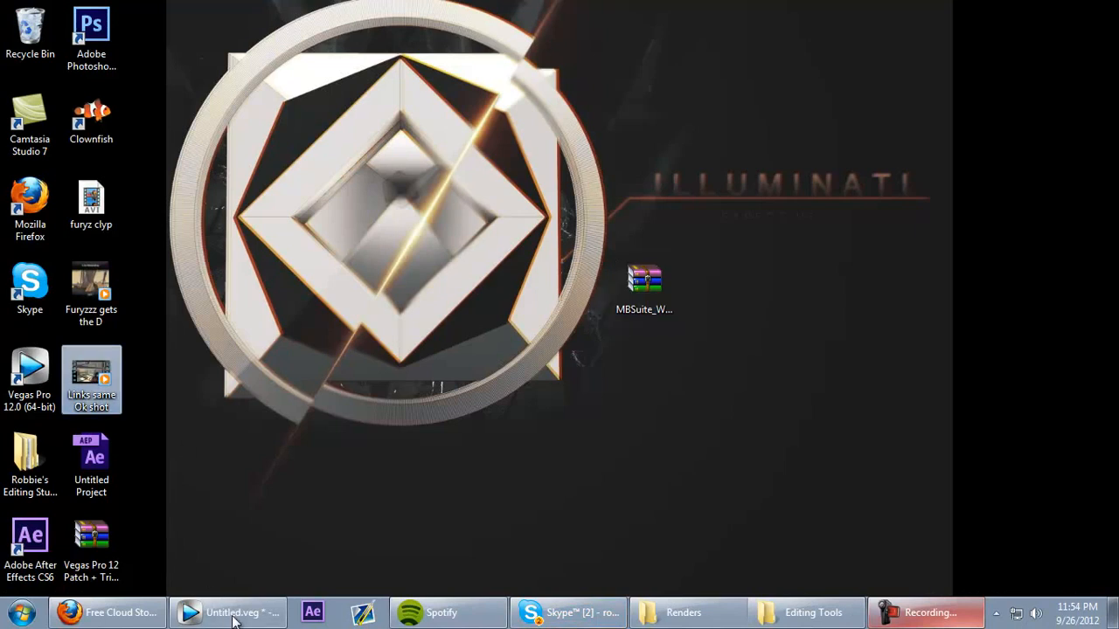
pyautogui.click(228, 612)
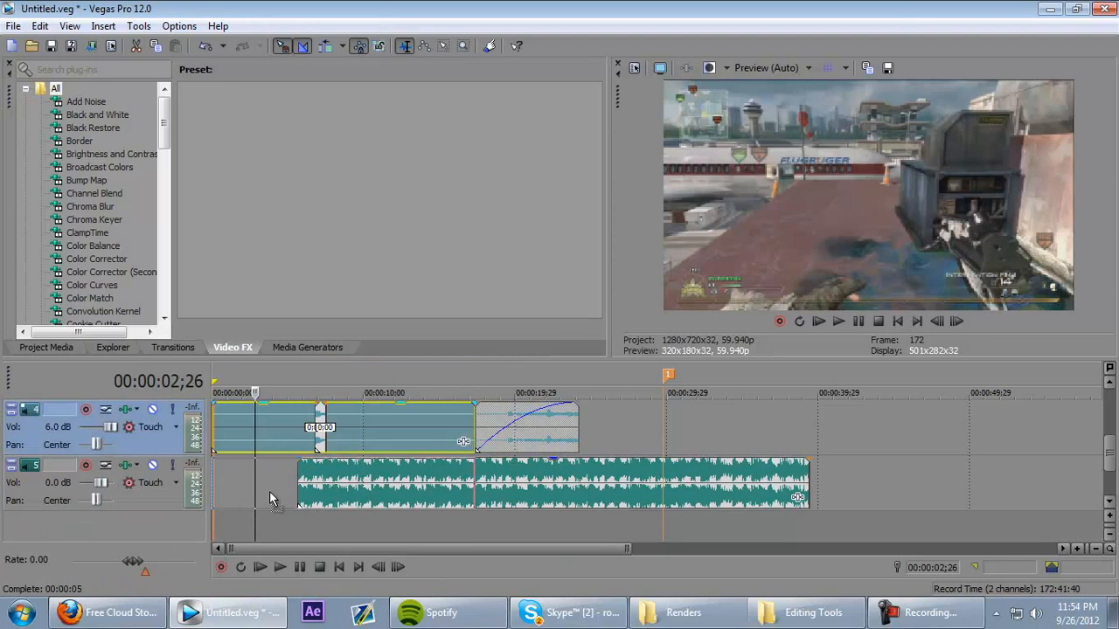
# Delete the clip's separate audio track and select the gameplay video event on track 2.
pyautogui.rightClick(271, 498)
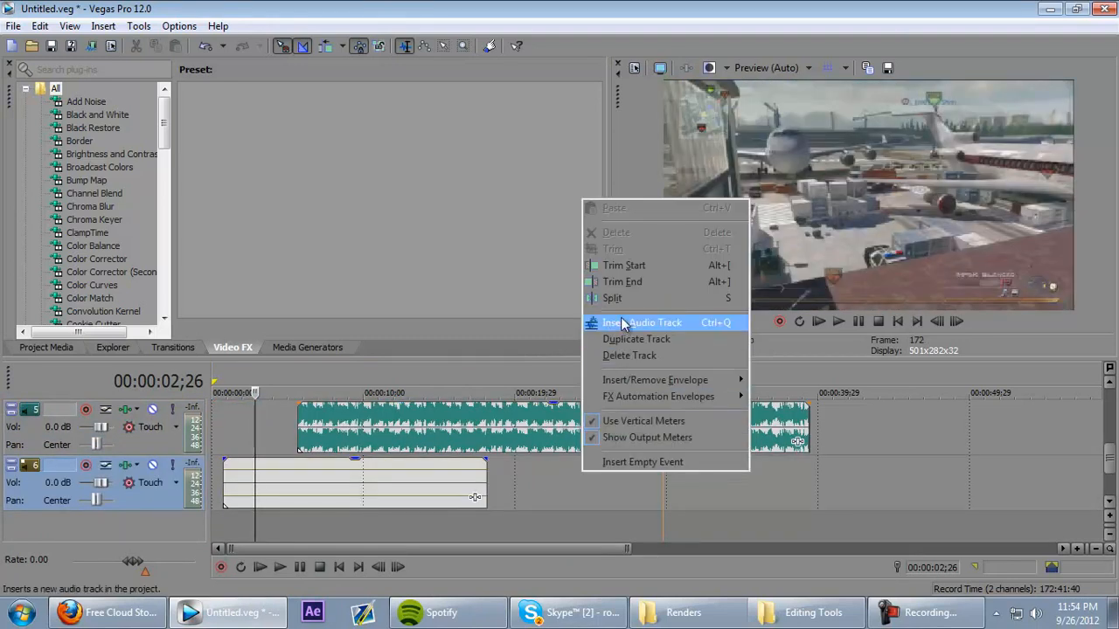
pyautogui.click(643, 322)
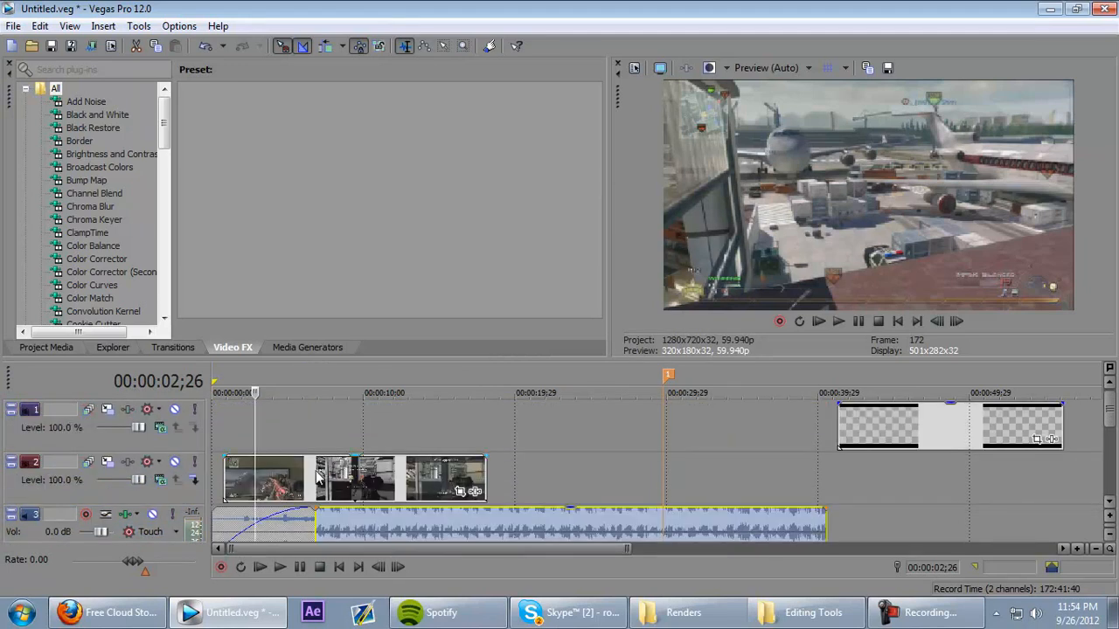
pyautogui.click(772, 66)
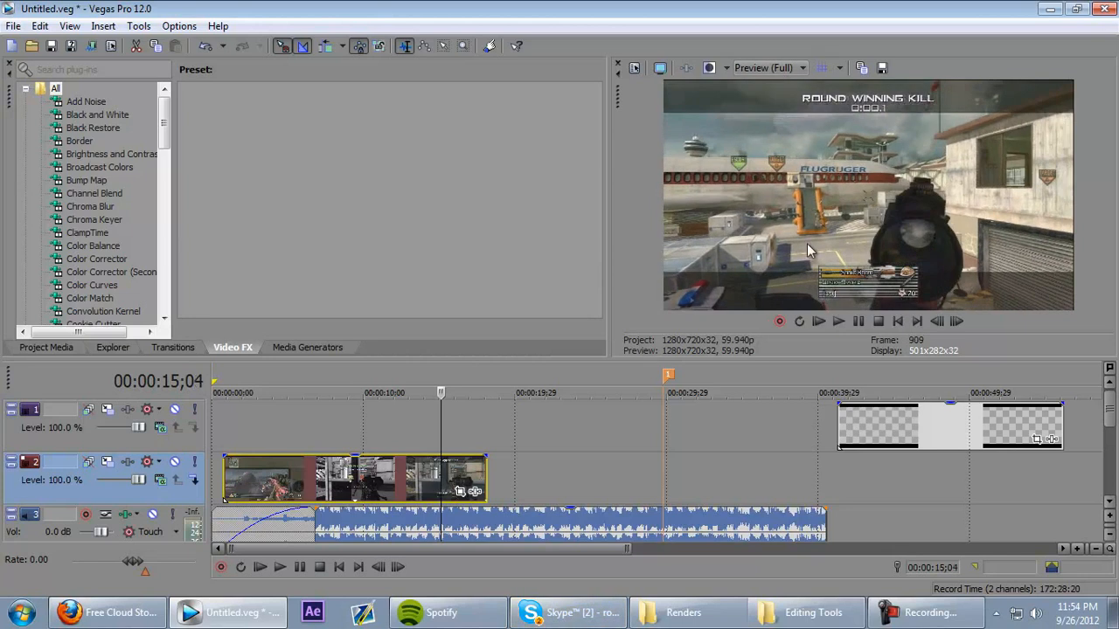
# Find Magic Bullet Looks in the Video FX list and apply its Default preset to the gameplay clip.
pyautogui.scroll(-3)
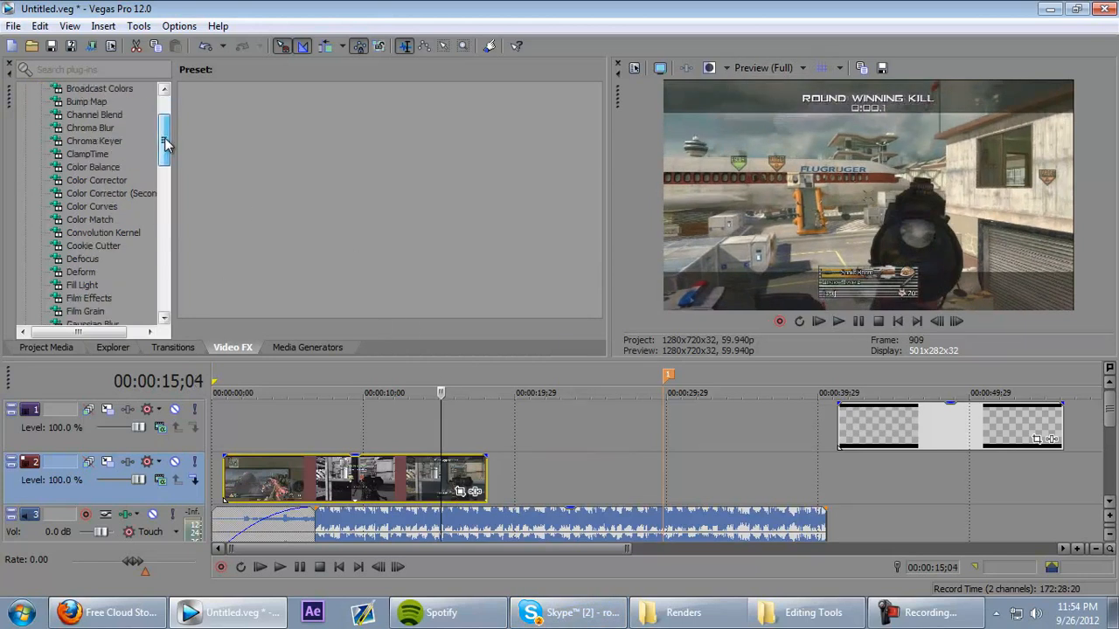
pyautogui.scroll(-3)
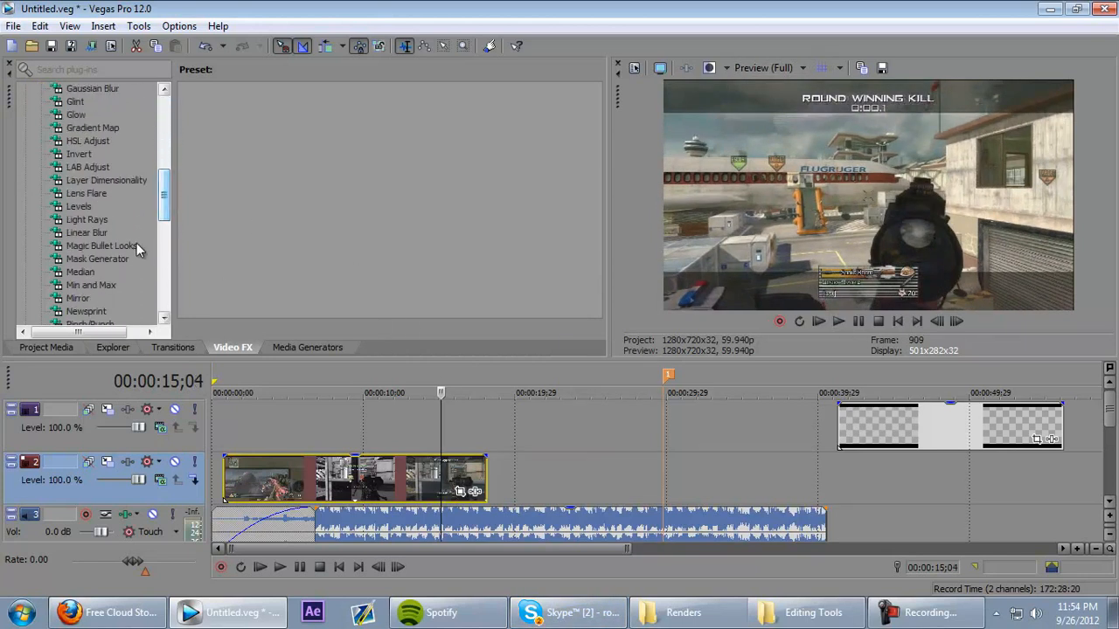
pyautogui.click(102, 245)
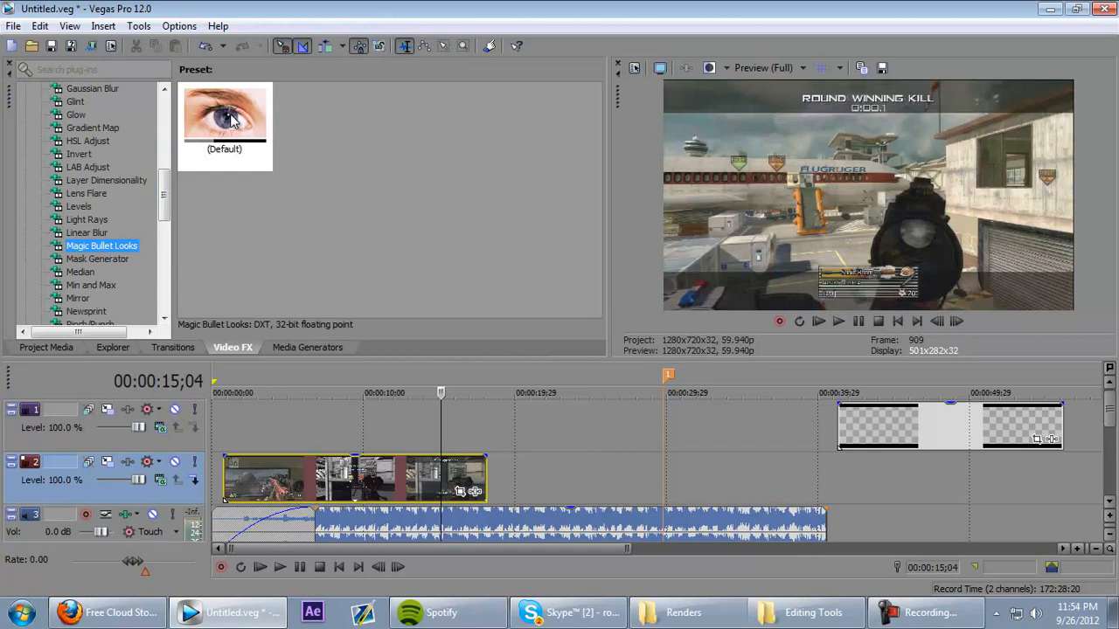
pyautogui.click(224, 114)
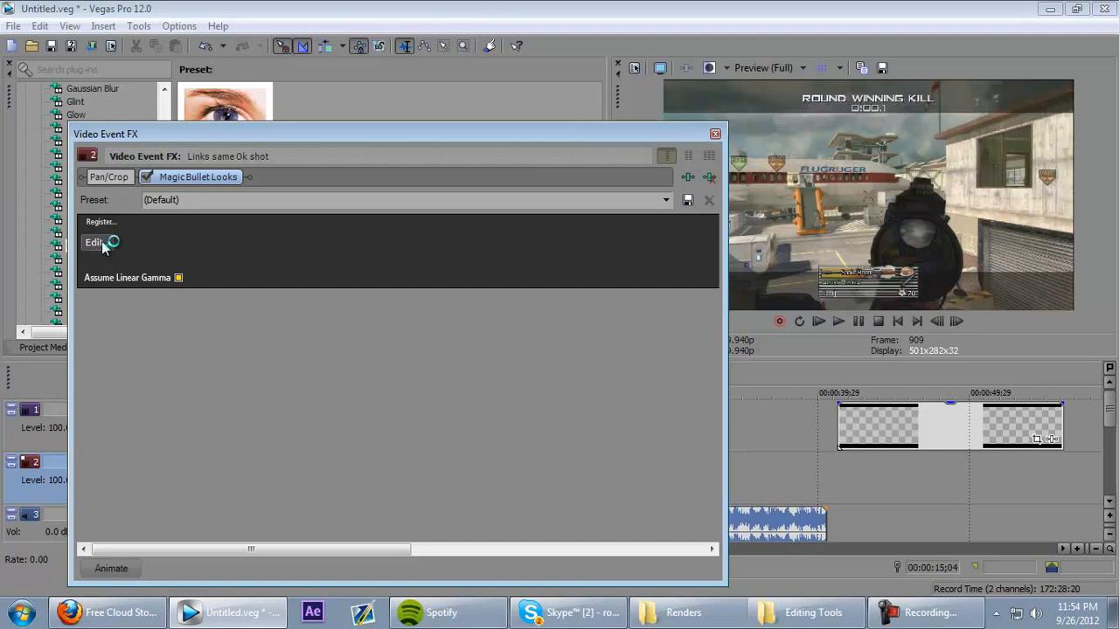
# Build and apply a look in the Magic Bullet Looks editor, then dismiss the Video Event FX window.
pyautogui.click(94, 242)
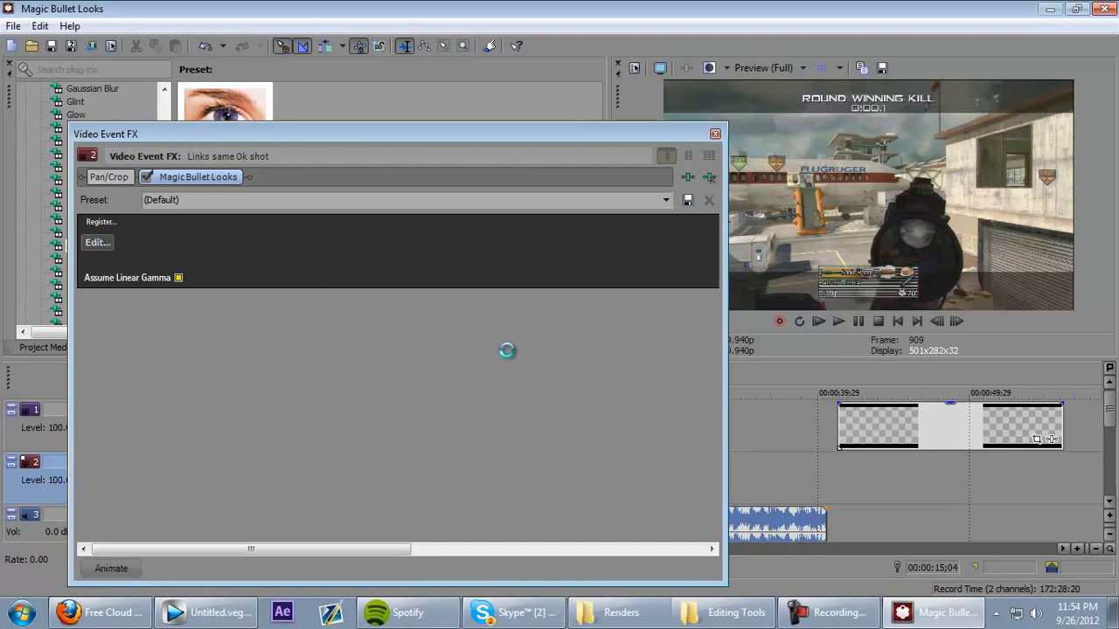
pyautogui.click(96, 241)
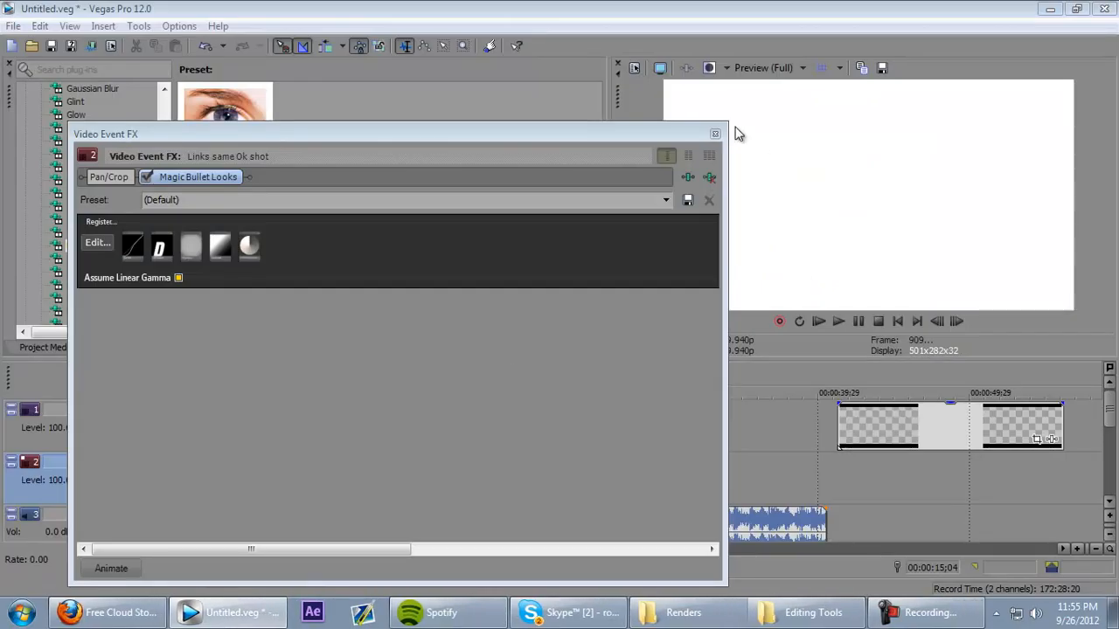
pyautogui.click(715, 133)
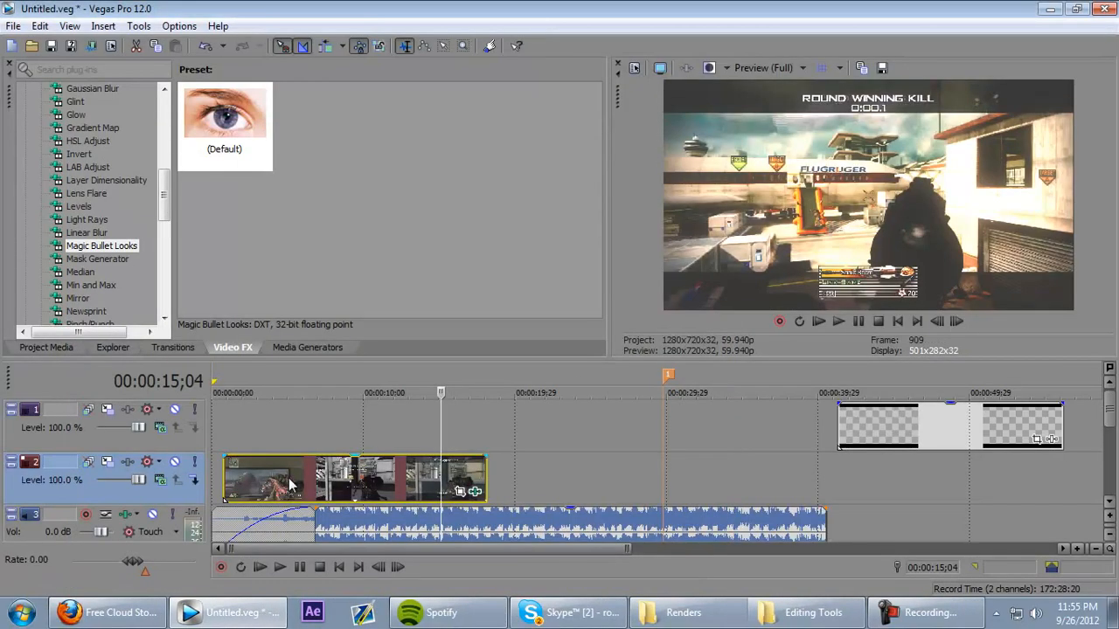
# Scrub the timeline to a later frame of the graded clip and bring Skype to the front.
pyautogui.click(357, 392)
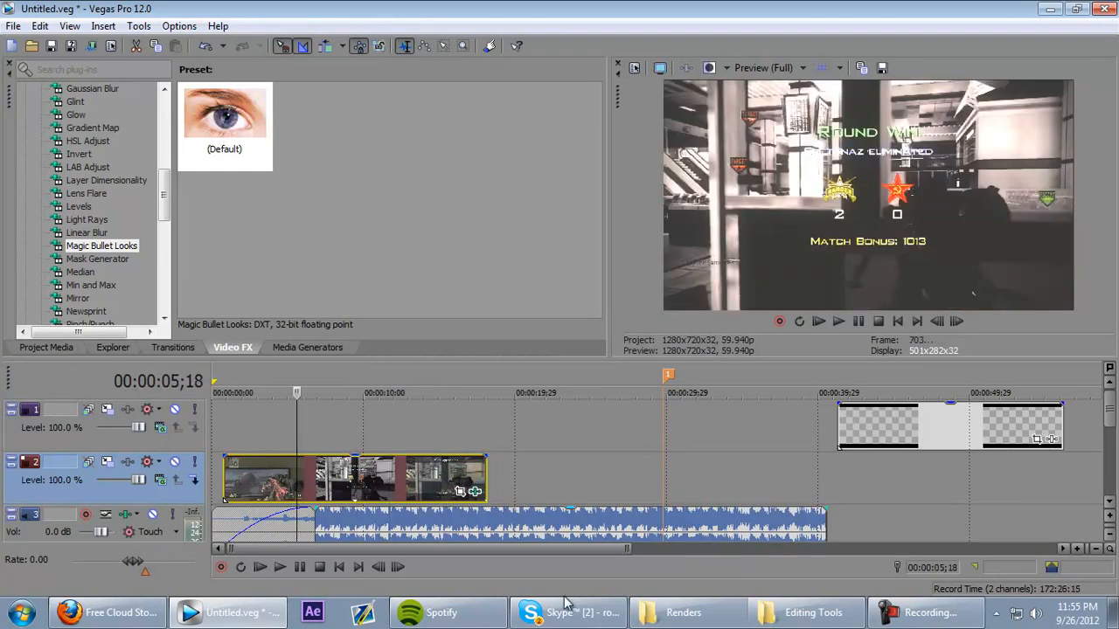
pyautogui.click(568, 611)
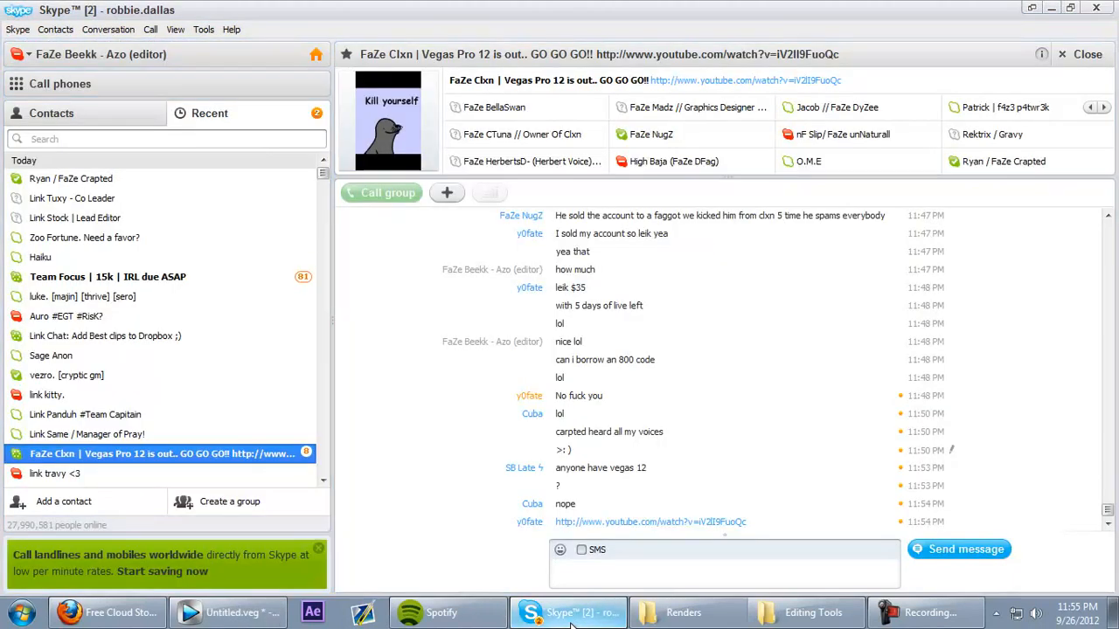
# Put the Skype chat away and return to Vegas Pro with the graded clip.
pyautogui.click(228, 611)
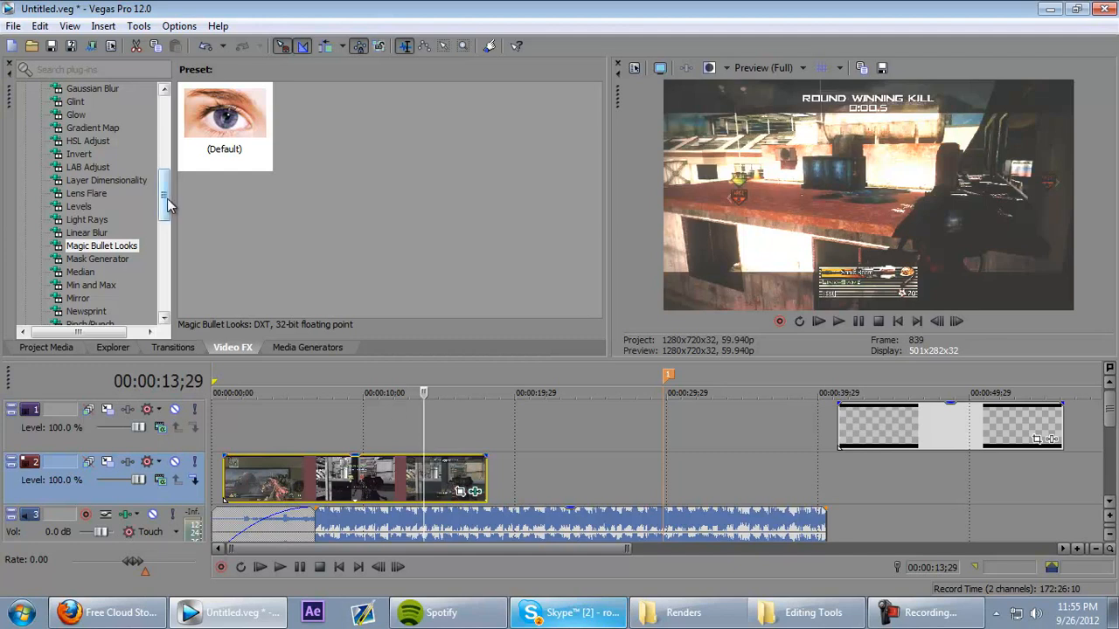
pyautogui.scroll(-3)
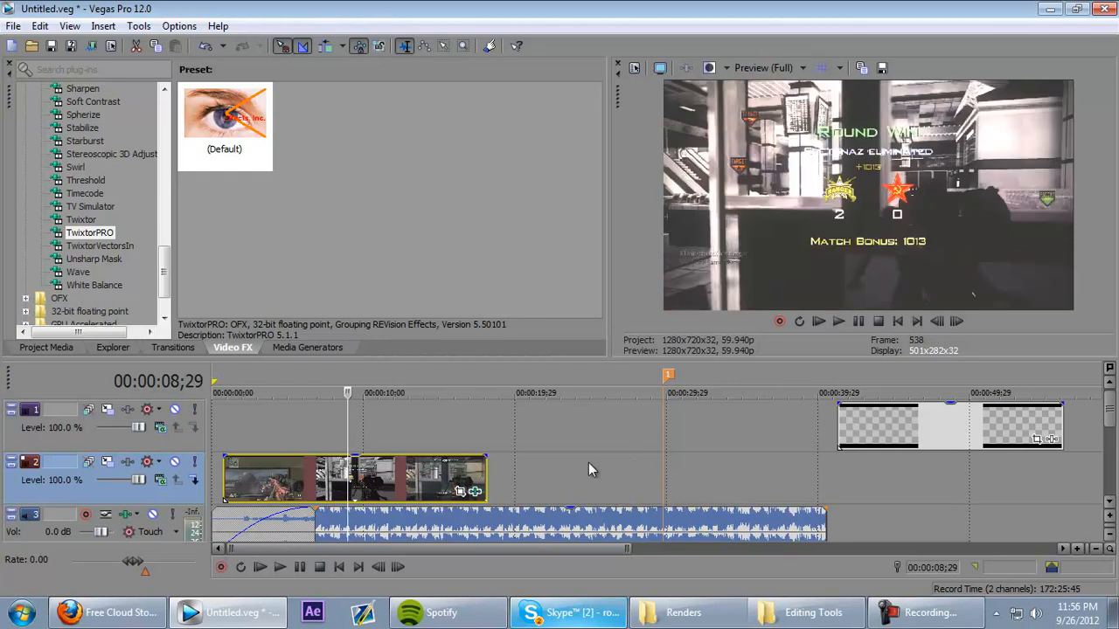
pyautogui.moveTo(428, 480)
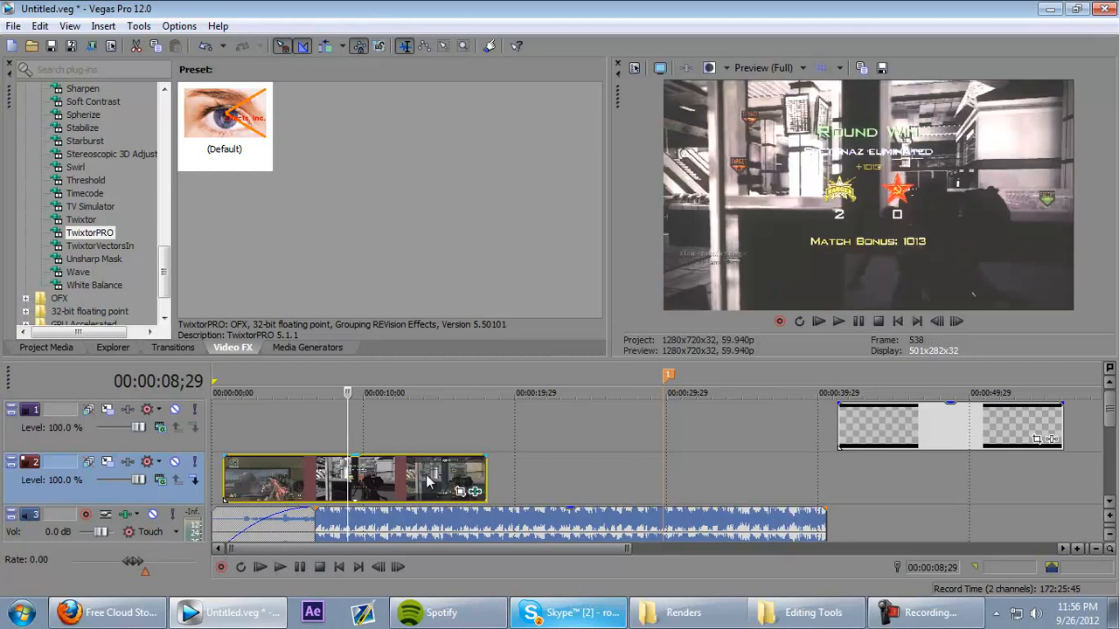